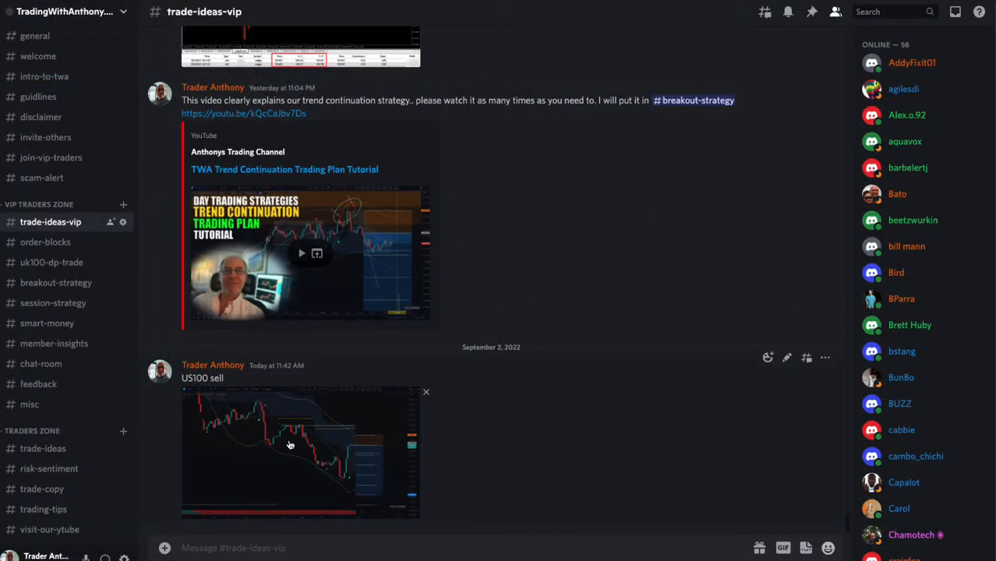
Circle the spike high on the US100 3-minute chart and bring up the timeframe list.
left_click(300, 452)
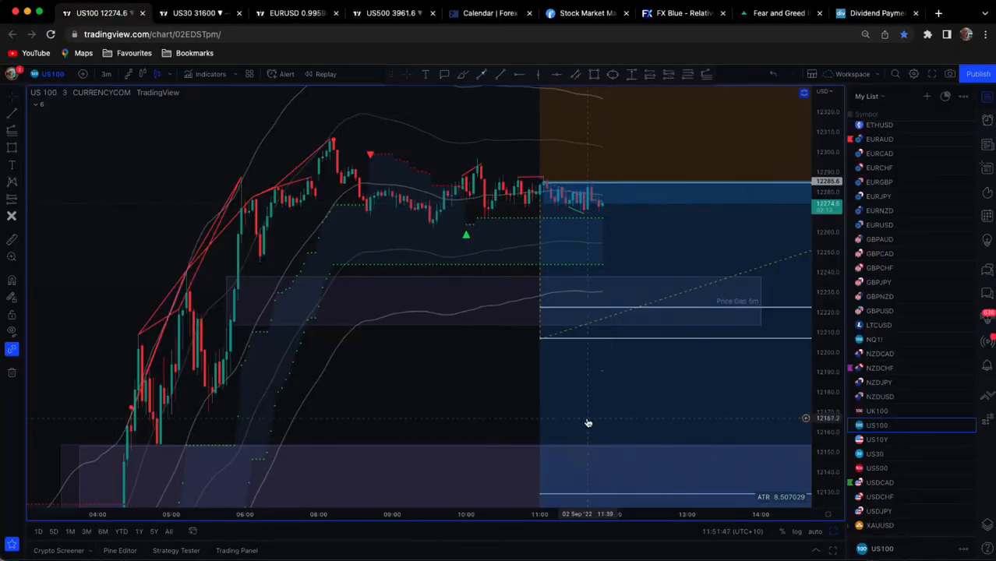
mouse_move(480, 365)
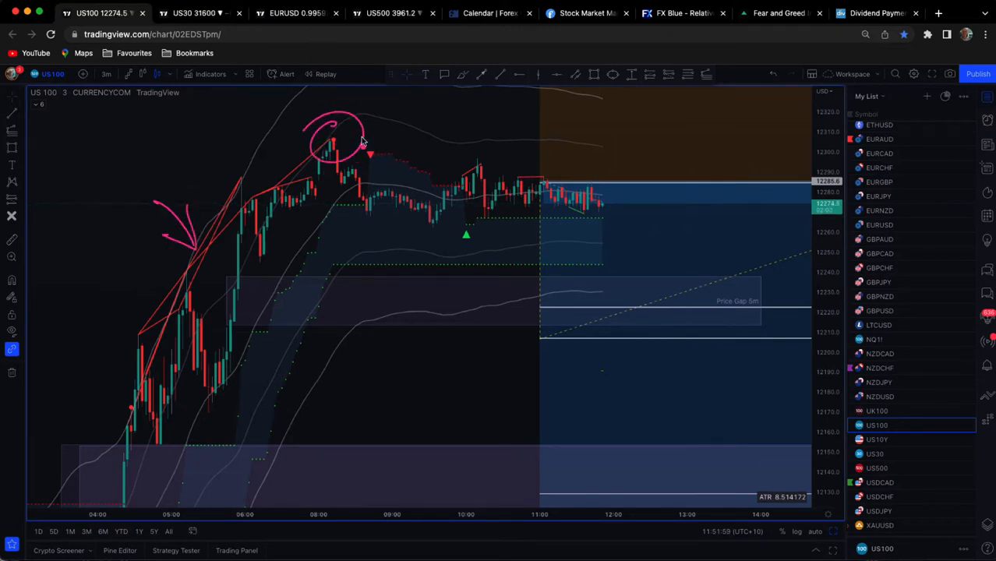
left_click_drag(354, 137, 398, 164)
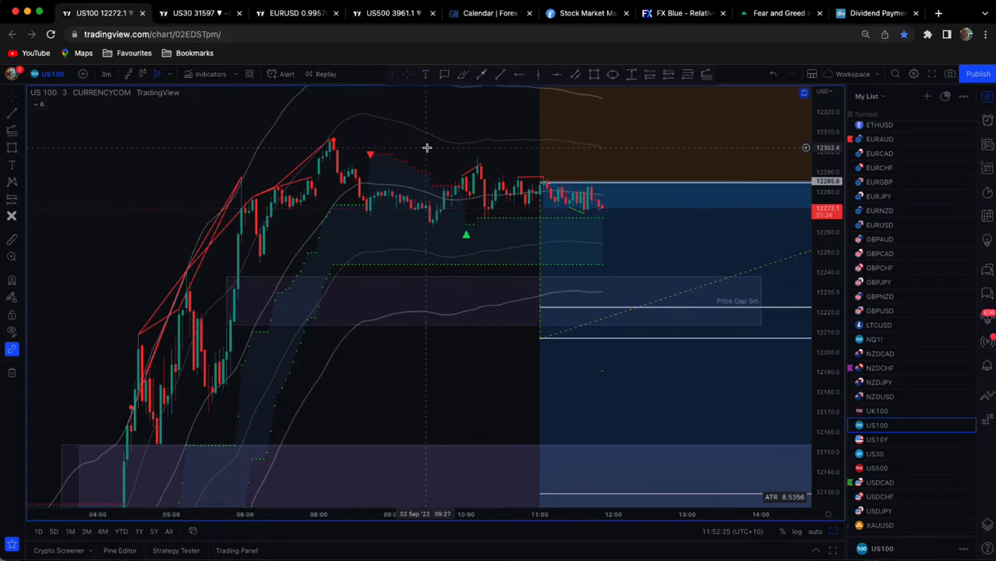
left_click(106, 74)
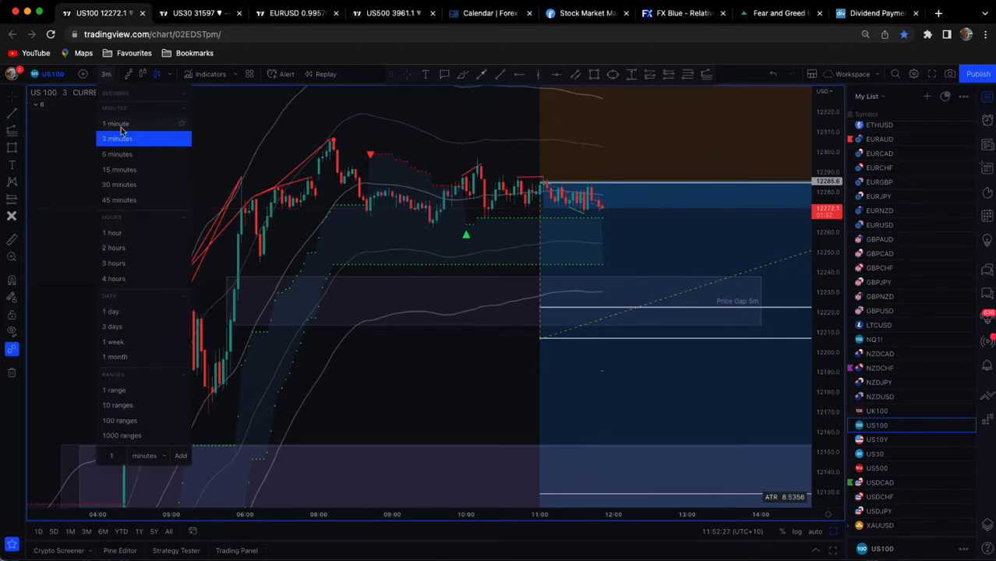
Show US100 on 1 minute and stretch the order-block rectangle across the recent sideways highs.
left_click(115, 124)
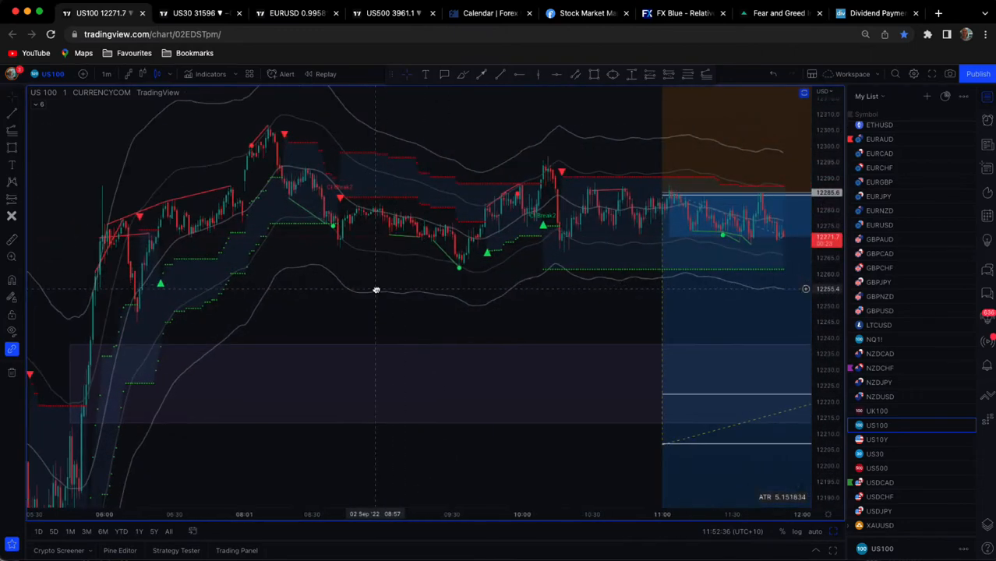
mouse_move(399, 279)
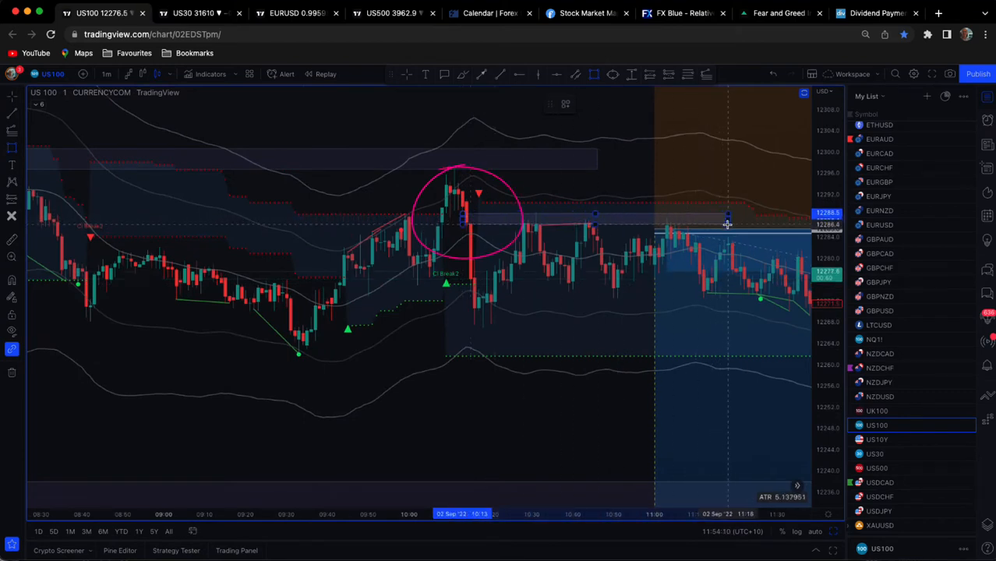
left_click(530, 237)
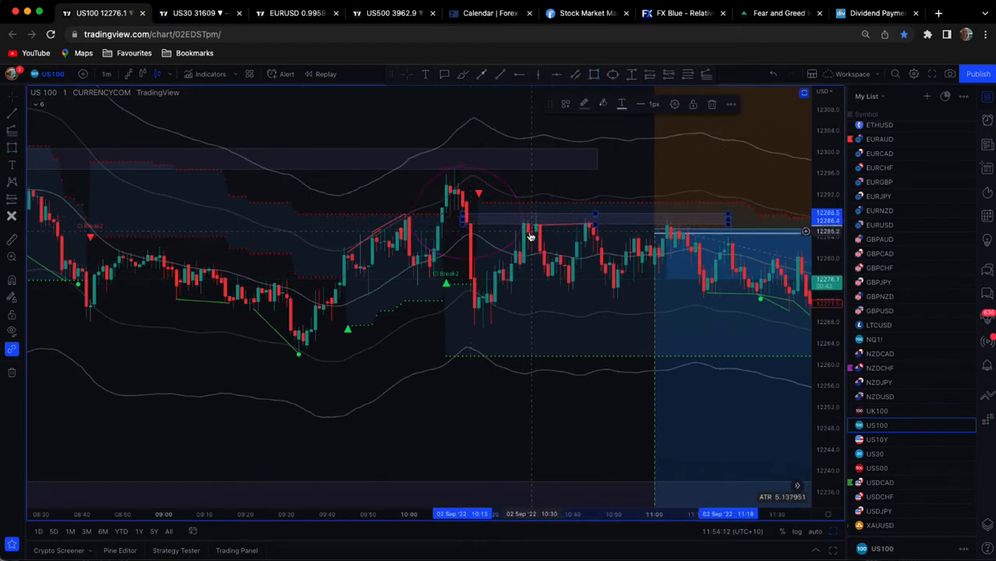
mouse_move(365, 153)
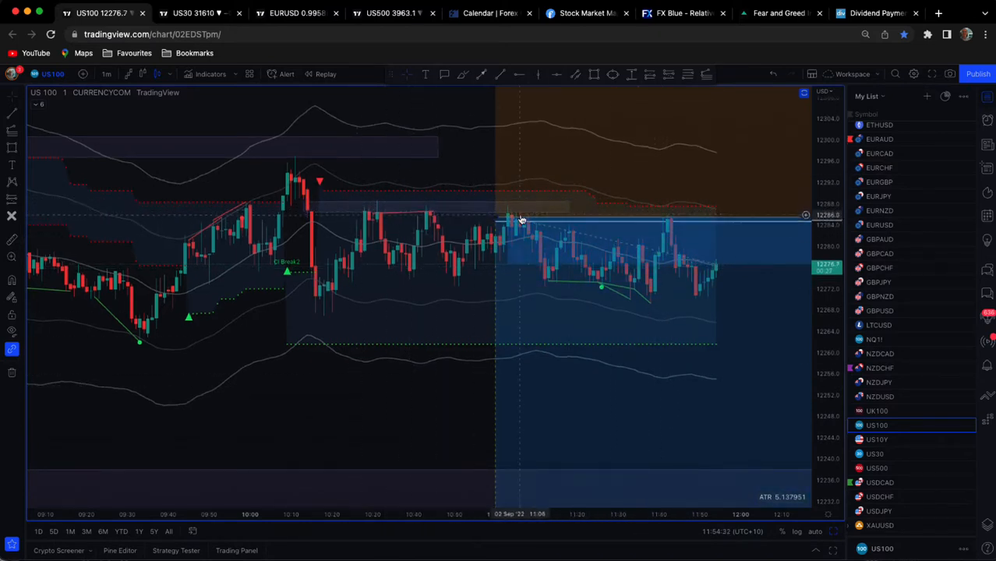
mouse_move(414, 415)
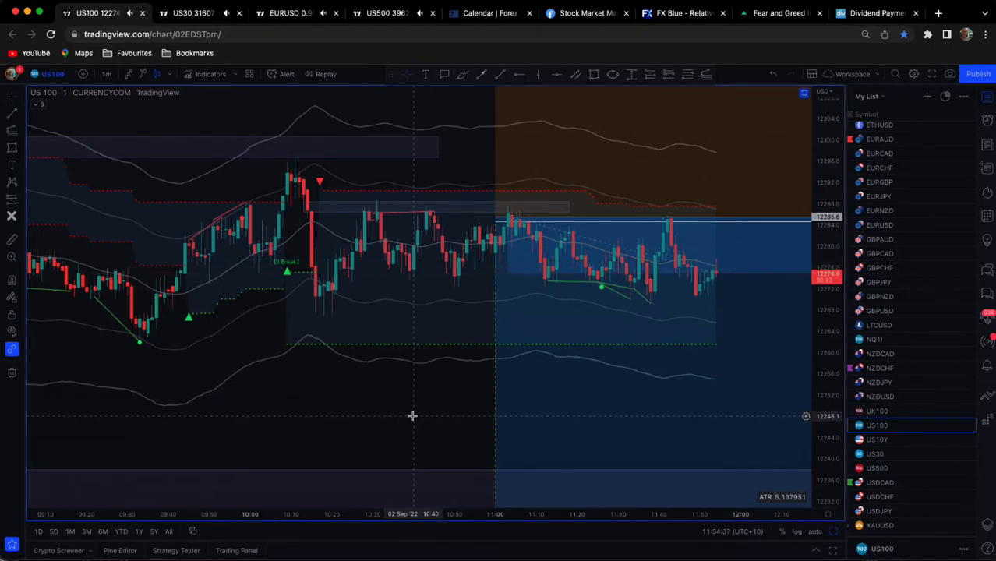
mouse_move(411, 201)
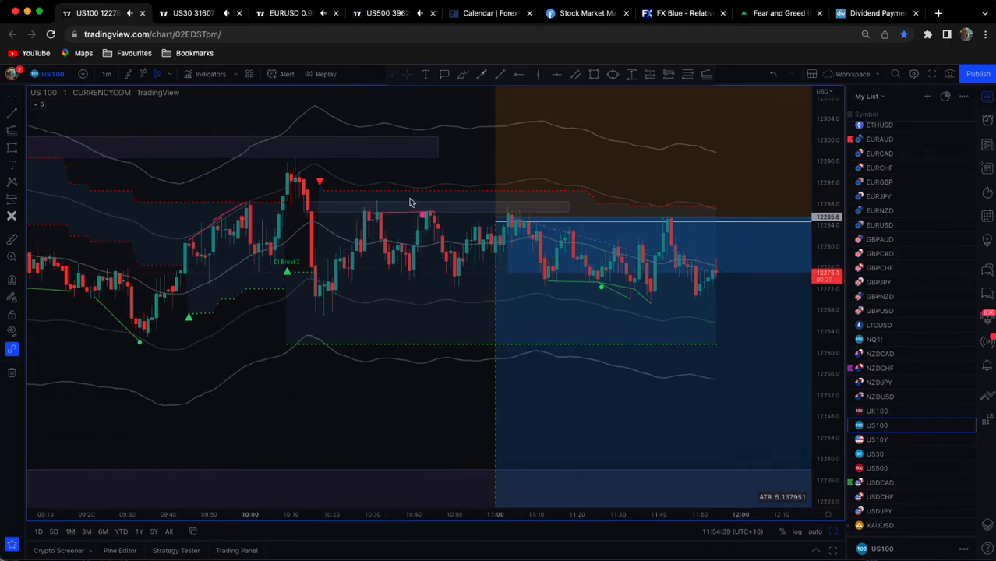
left_click_drag(366, 195, 553, 187)
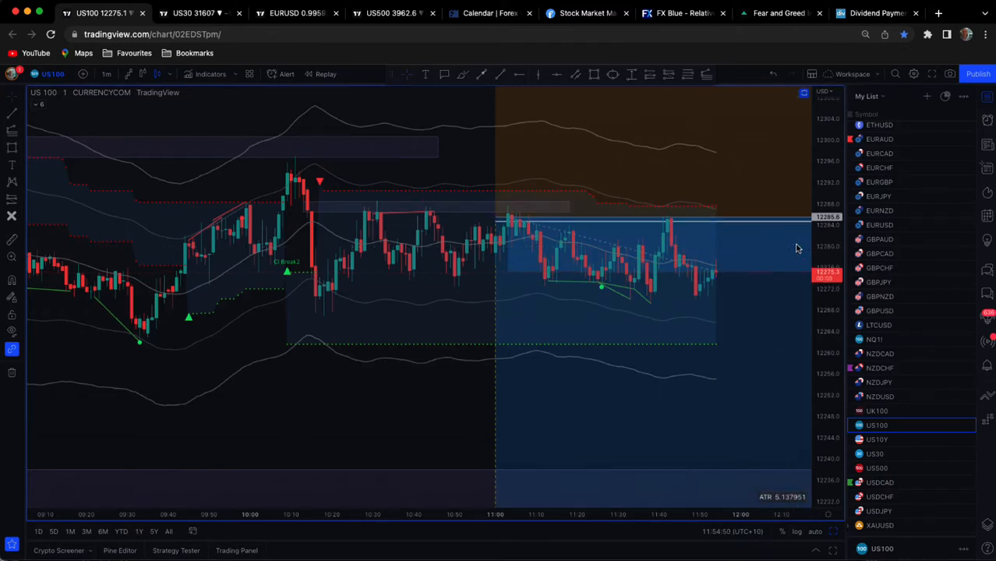
Step the US100 chart out to 15 minutes, then settle on 5 minutes.
left_click(106, 73)
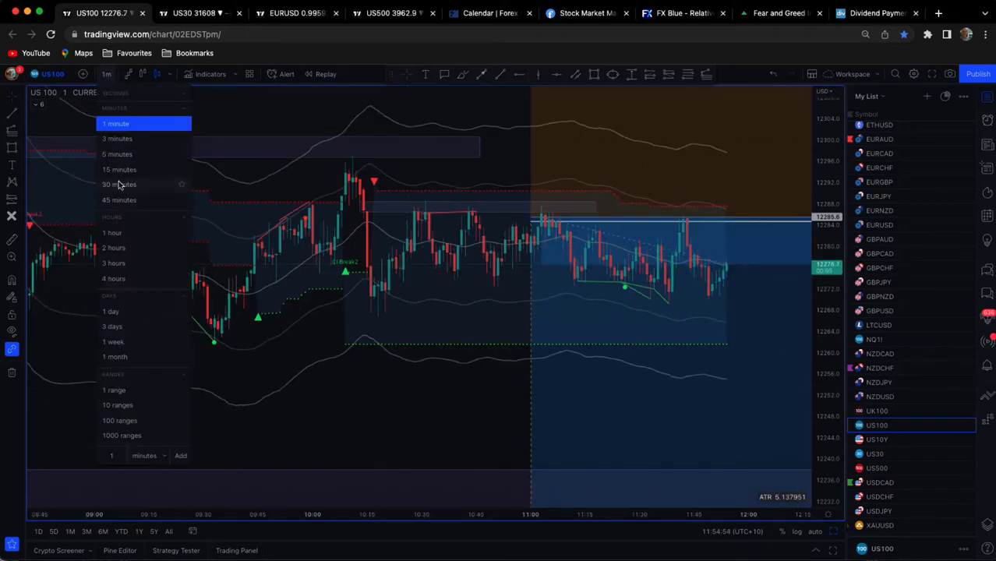
left_click(118, 168)
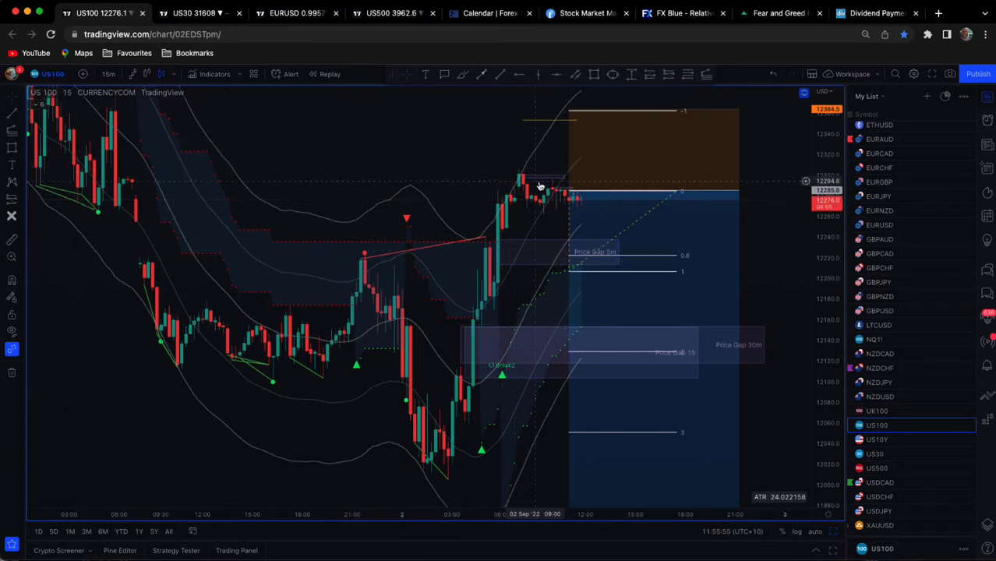
mouse_move(362, 134)
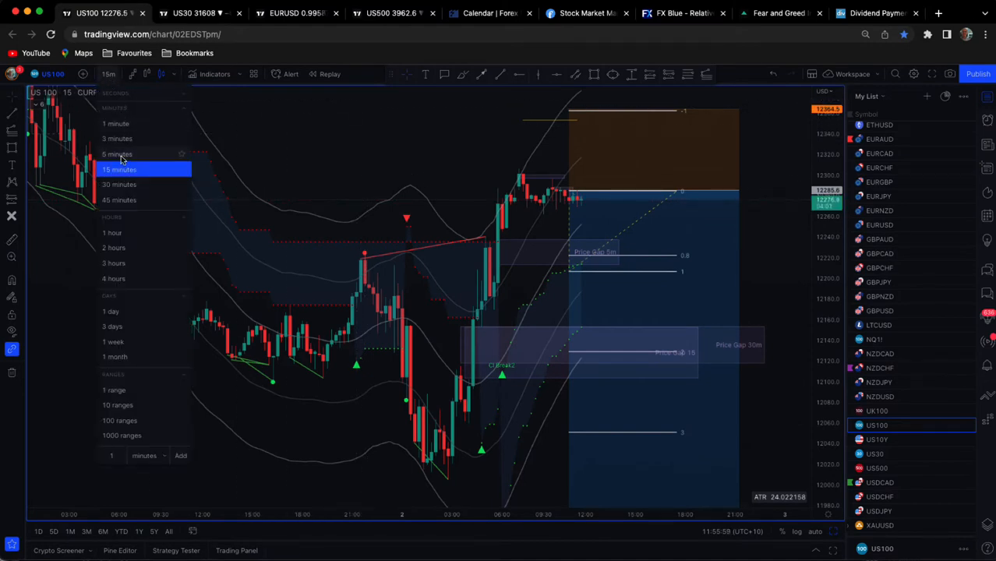
left_click(118, 154)
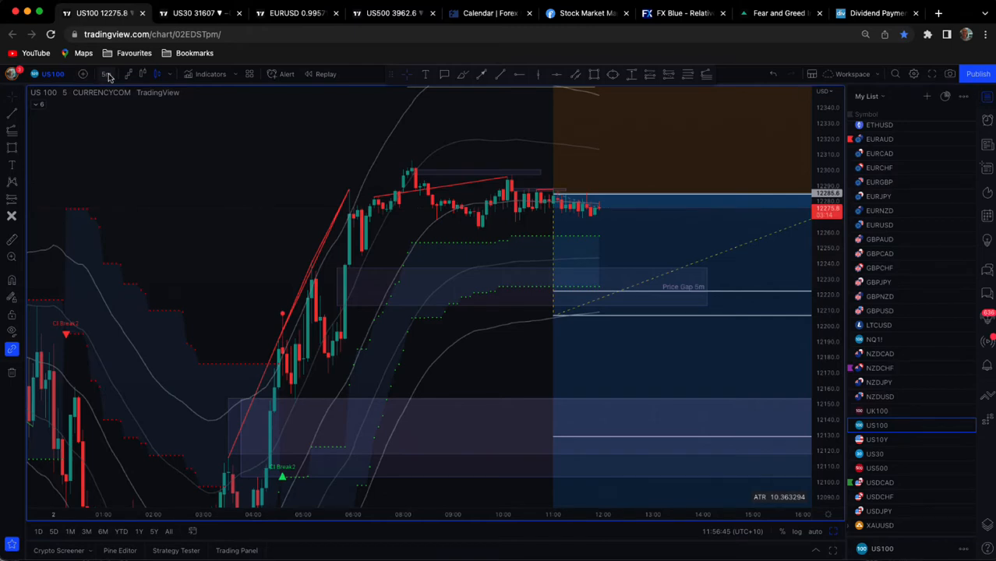
Return the US100 chart to 1 minute with the circled spike high.
left_click(105, 73)
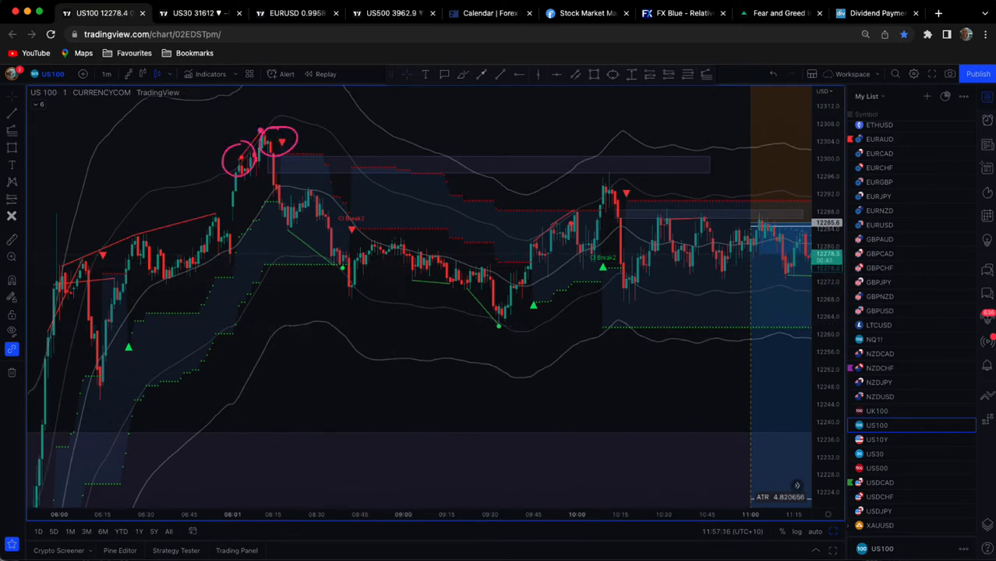
mouse_move(350, 116)
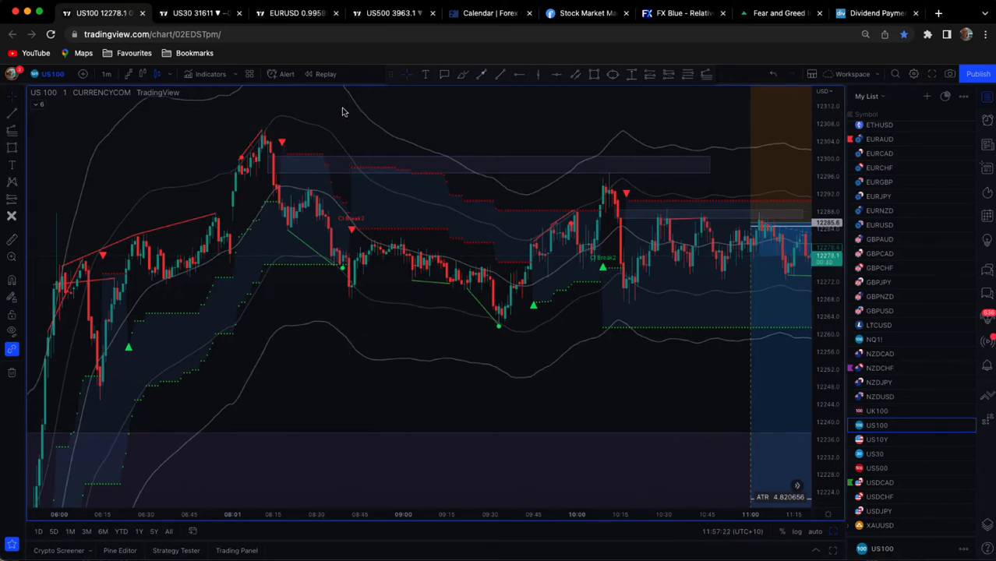
mouse_move(308, 160)
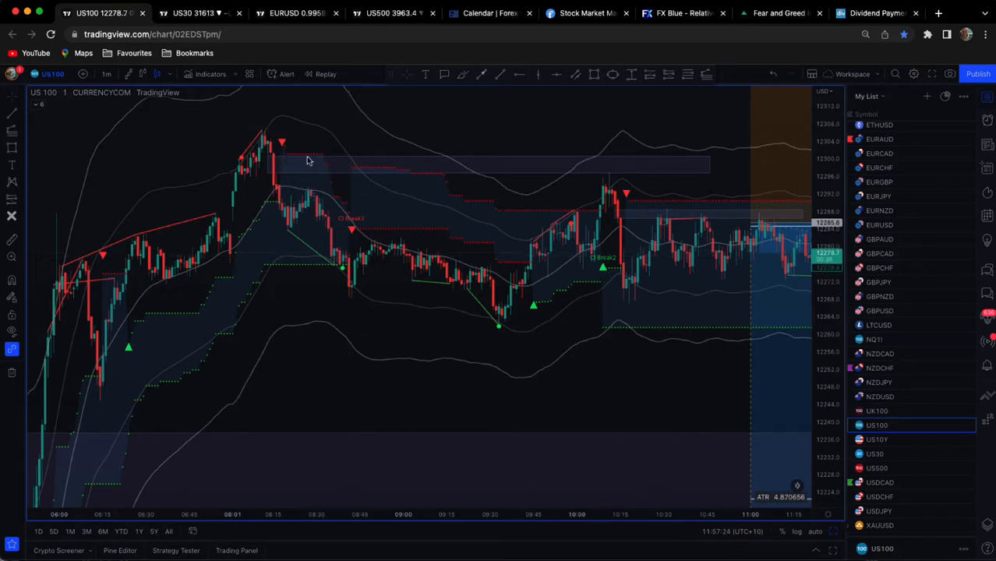
mouse_move(330, 181)
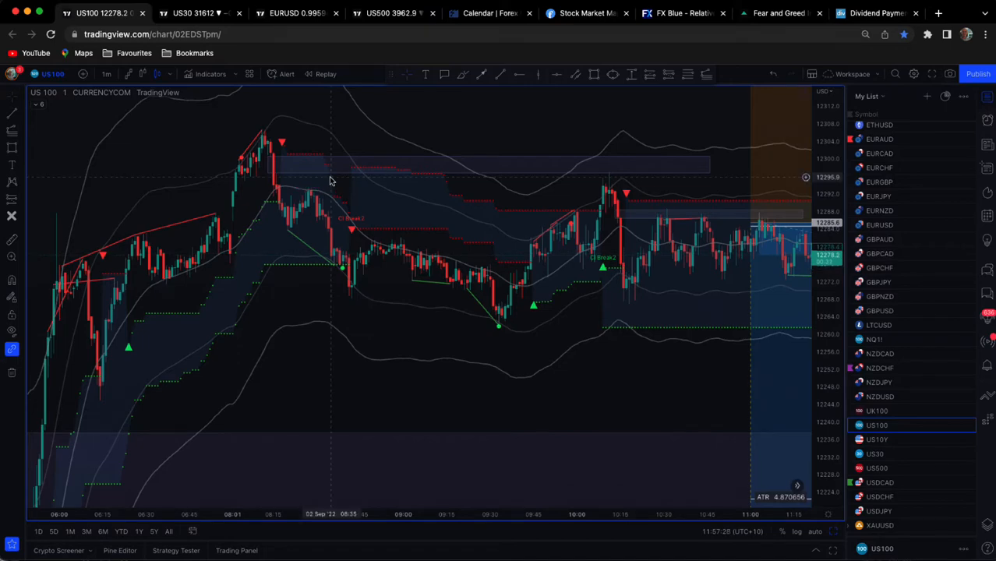
mouse_move(465, 115)
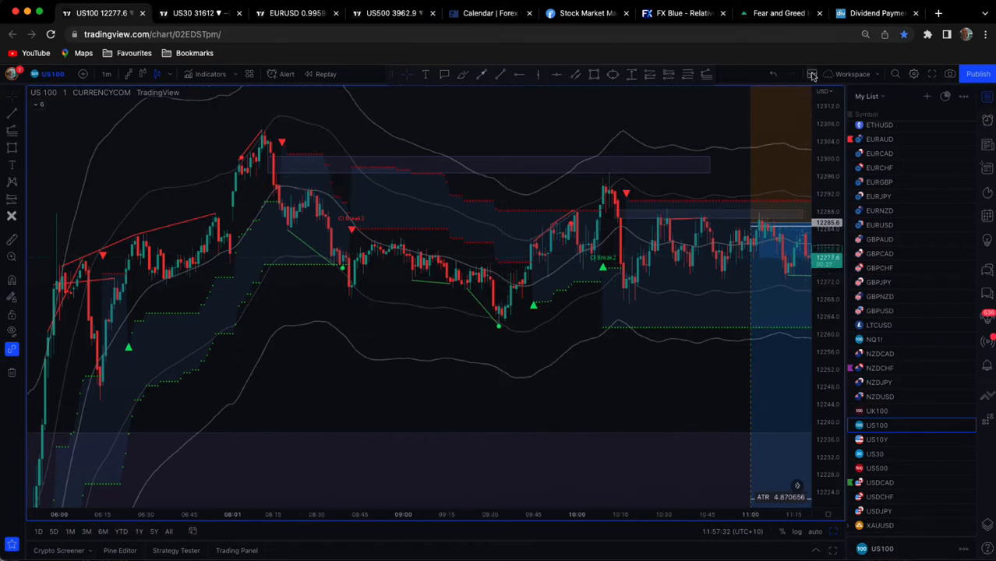
left_click(810, 73)
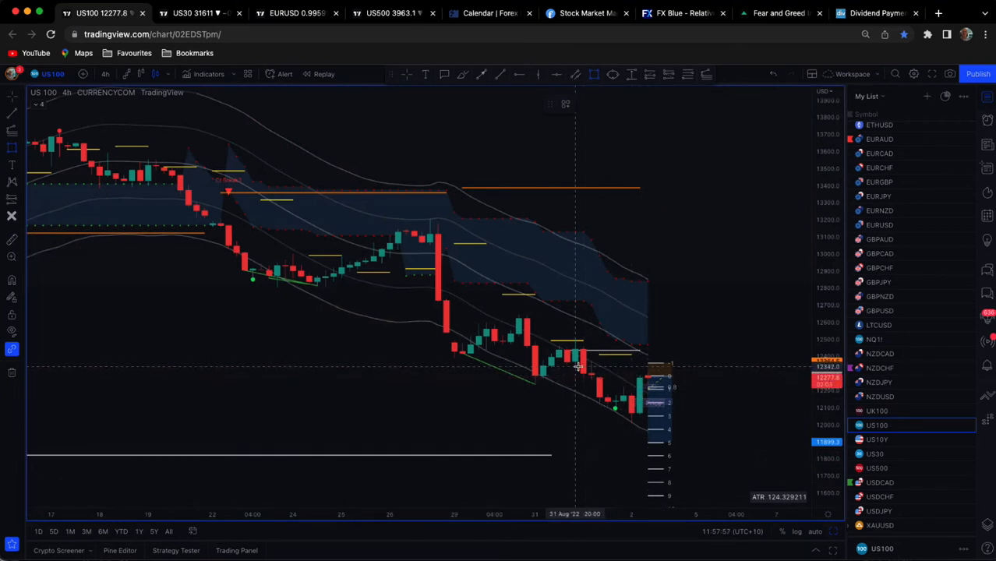
mouse_move(583, 365)
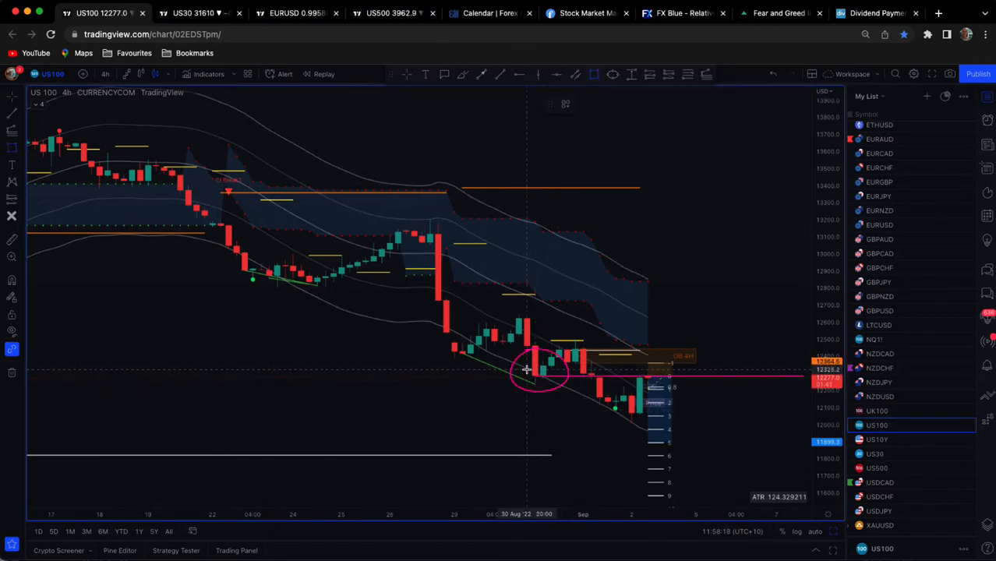
mouse_move(559, 371)
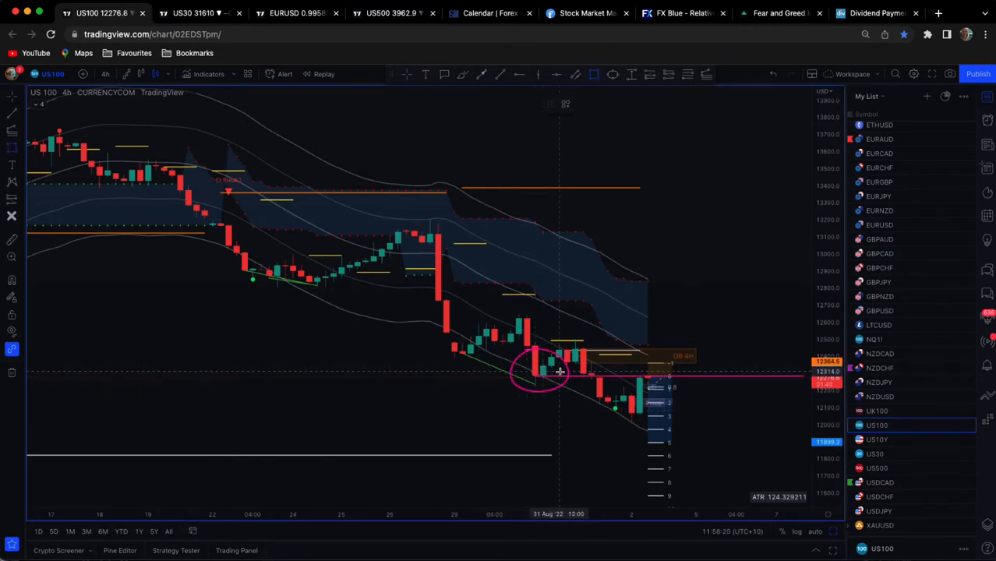
mouse_move(597, 374)
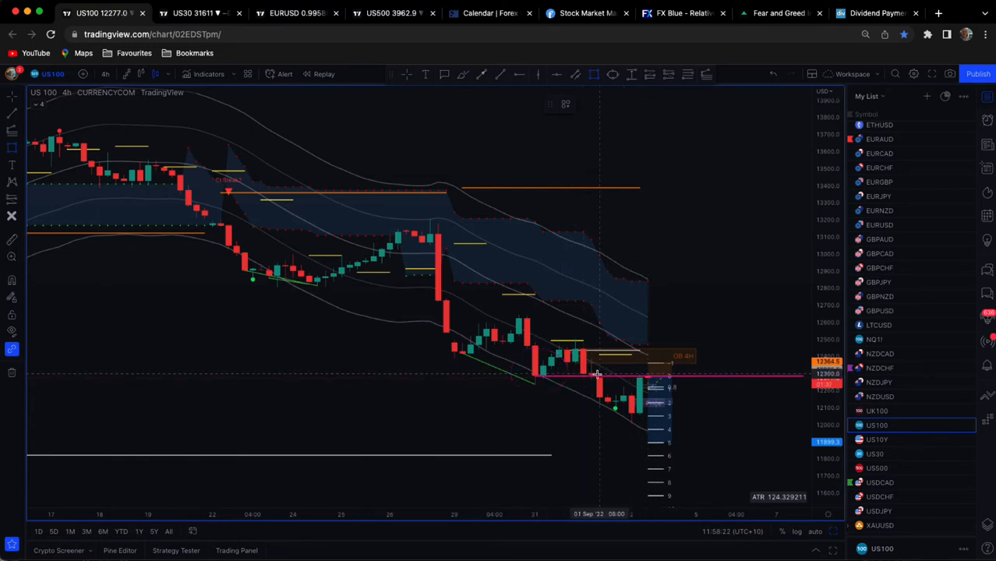
mouse_move(541, 371)
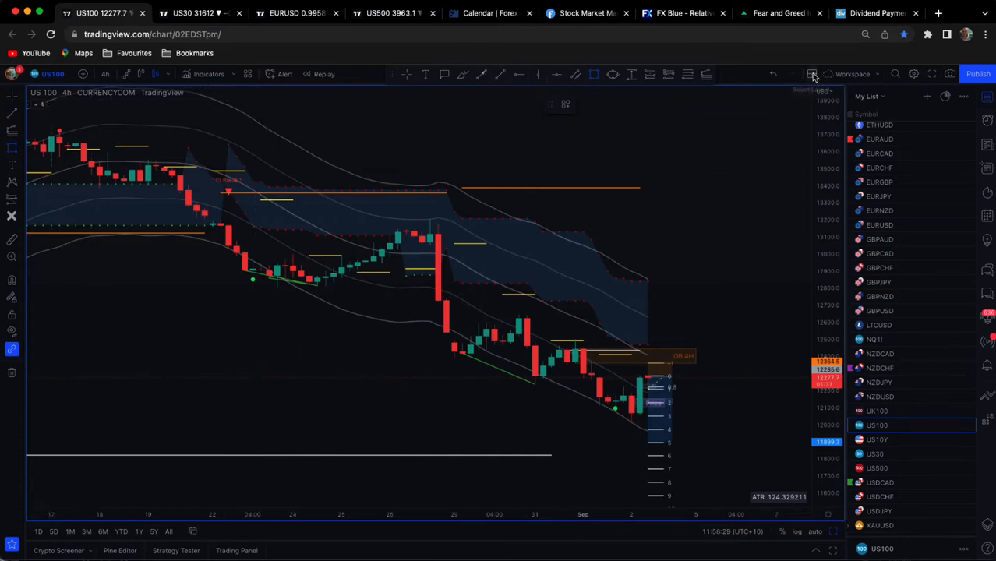
Move US100 to 1 hour and style the first recent-high rectangle with the saved OB preset.
left_click(814, 73)
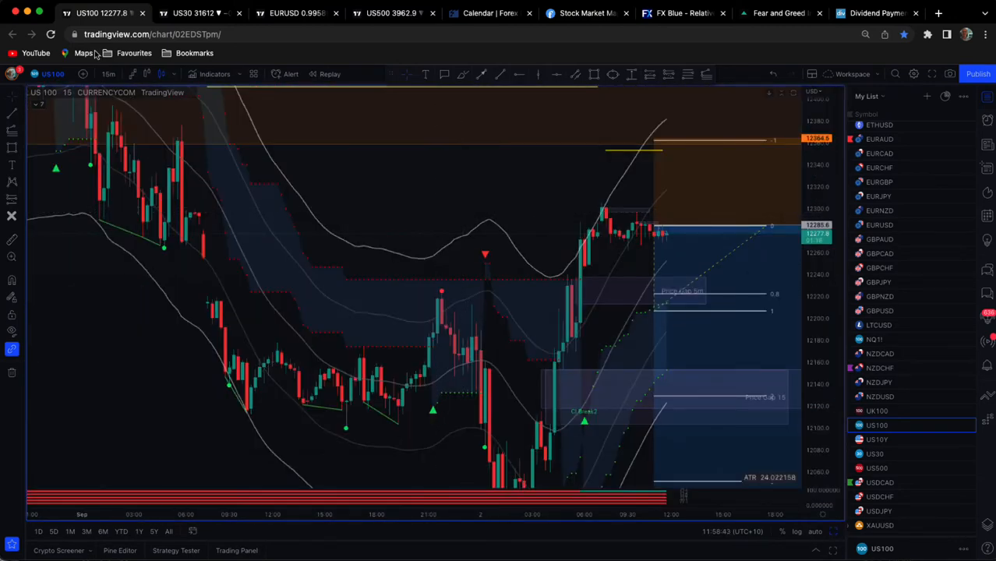
left_click(109, 73)
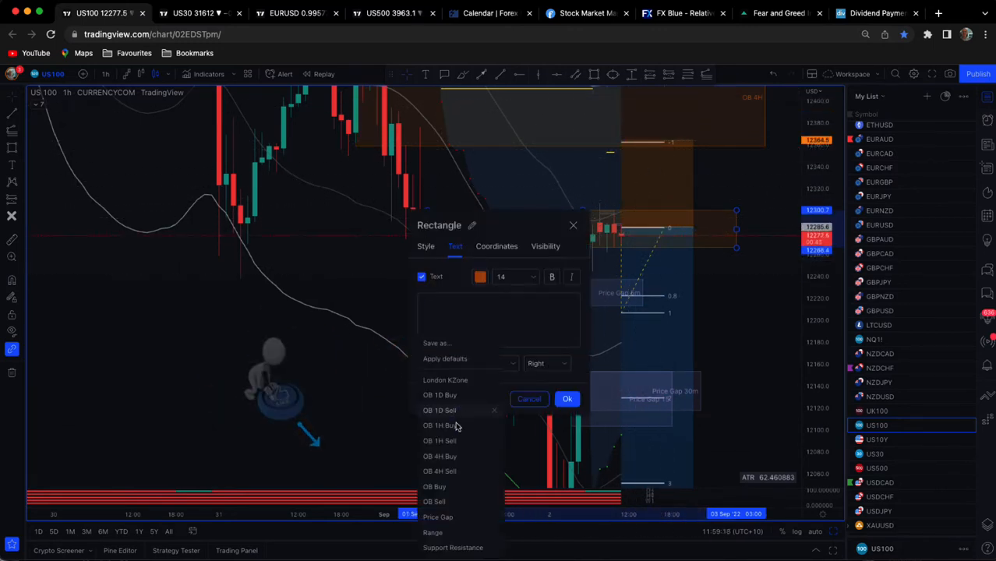
left_click(442, 424)
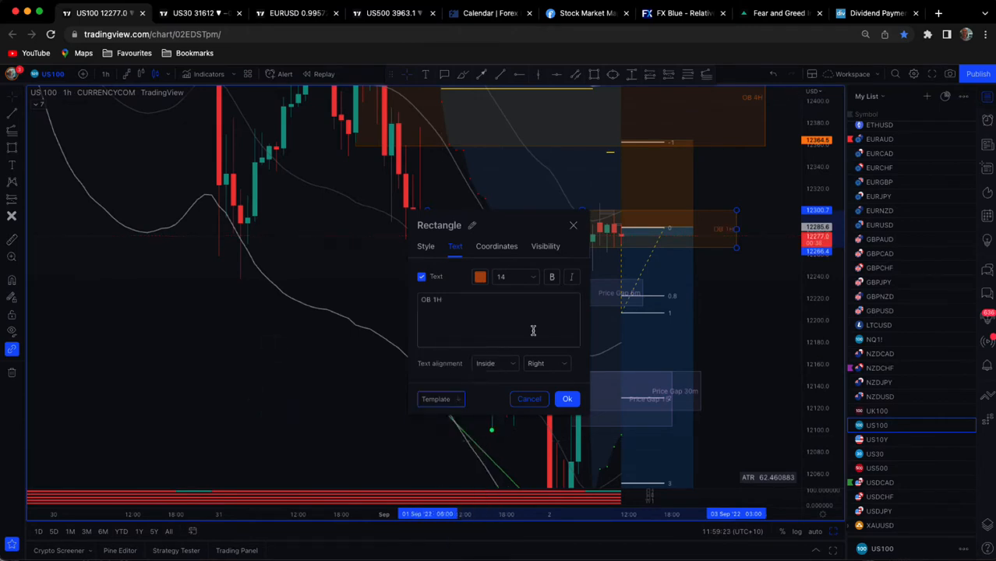
left_click(567, 399)
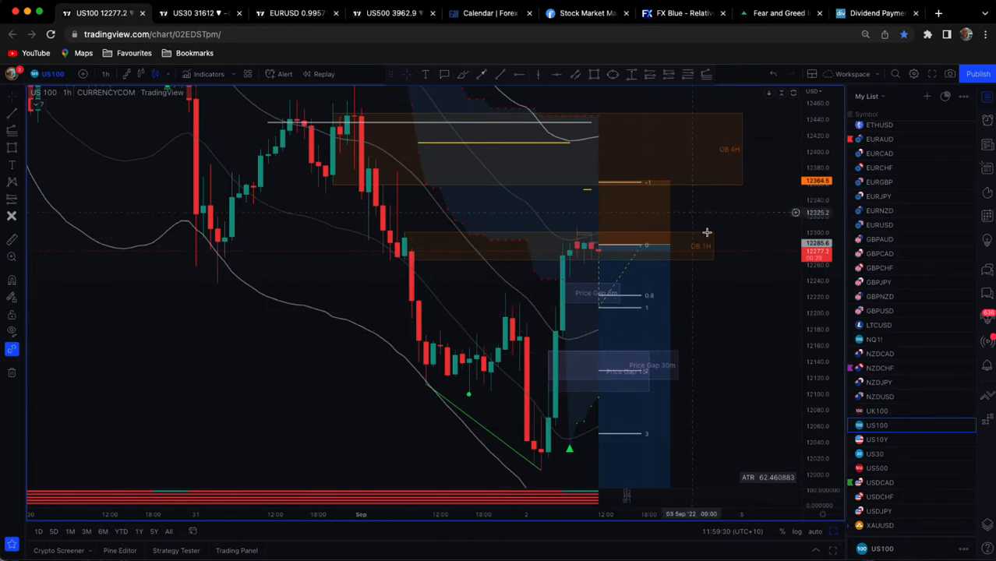
mouse_move(694, 331)
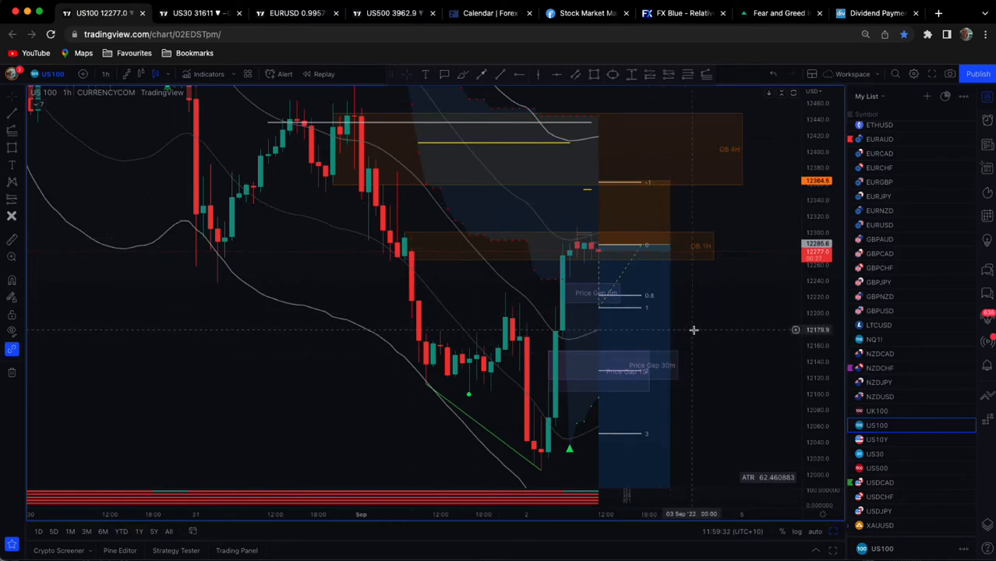
mouse_move(730, 309)
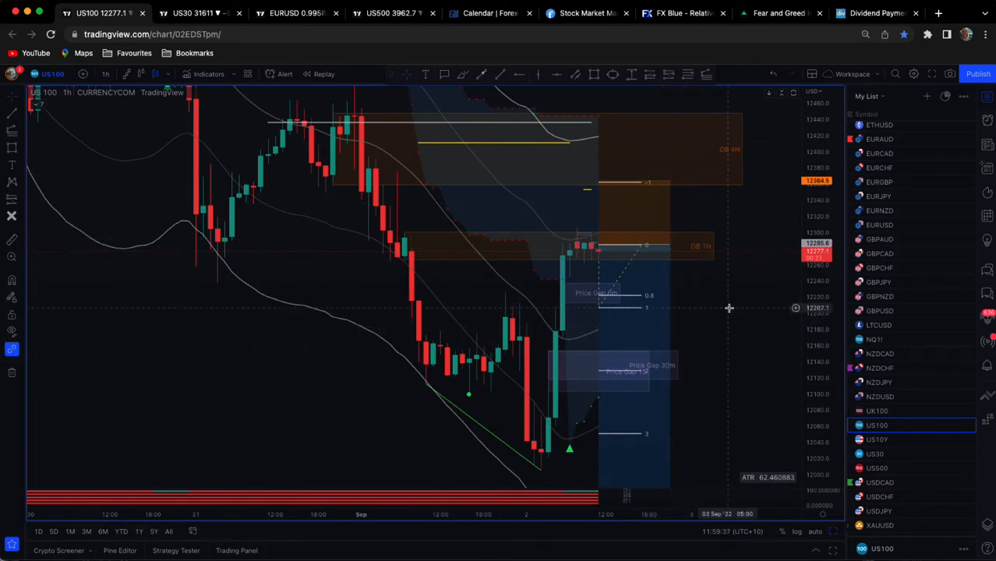
mouse_move(727, 297)
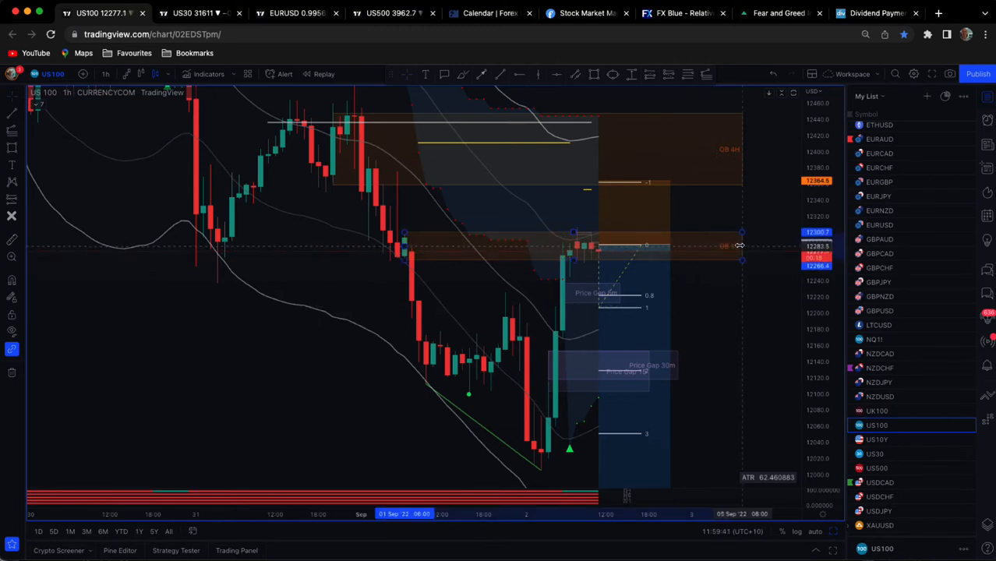
mouse_move(412, 246)
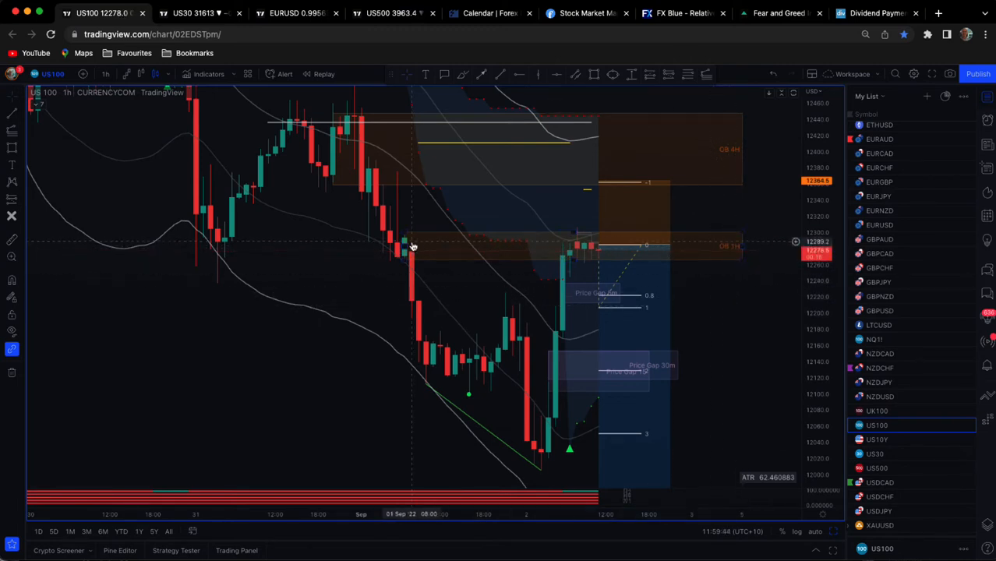
mouse_move(558, 240)
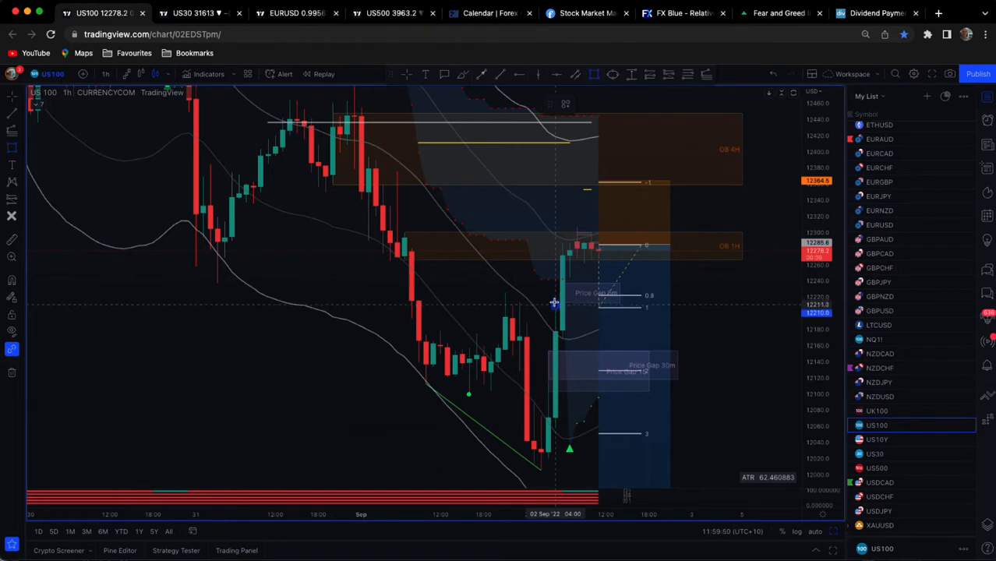
Apply the same OB preset to the second rectangle near the recent high.
left_click(580, 293)
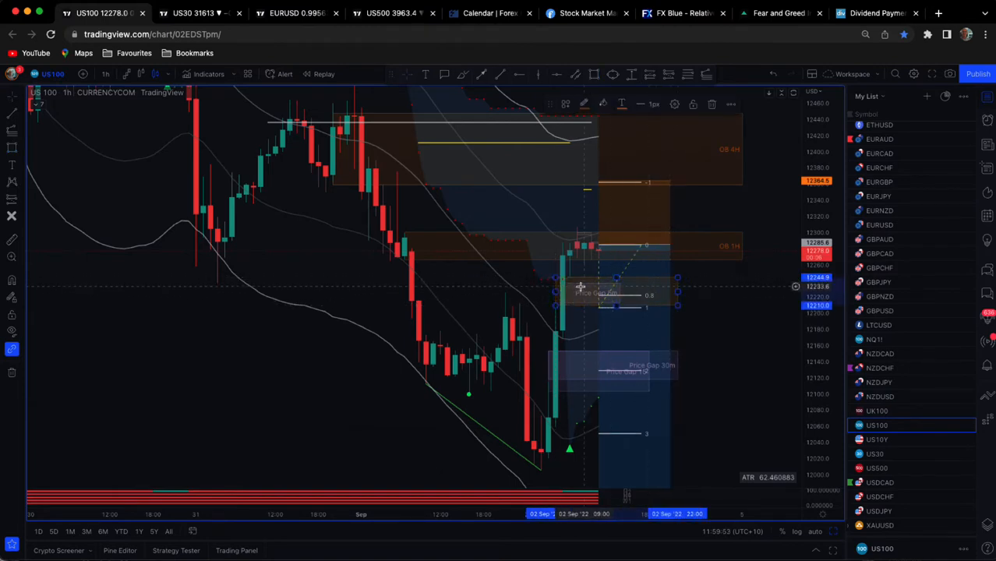
mouse_move(564, 303)
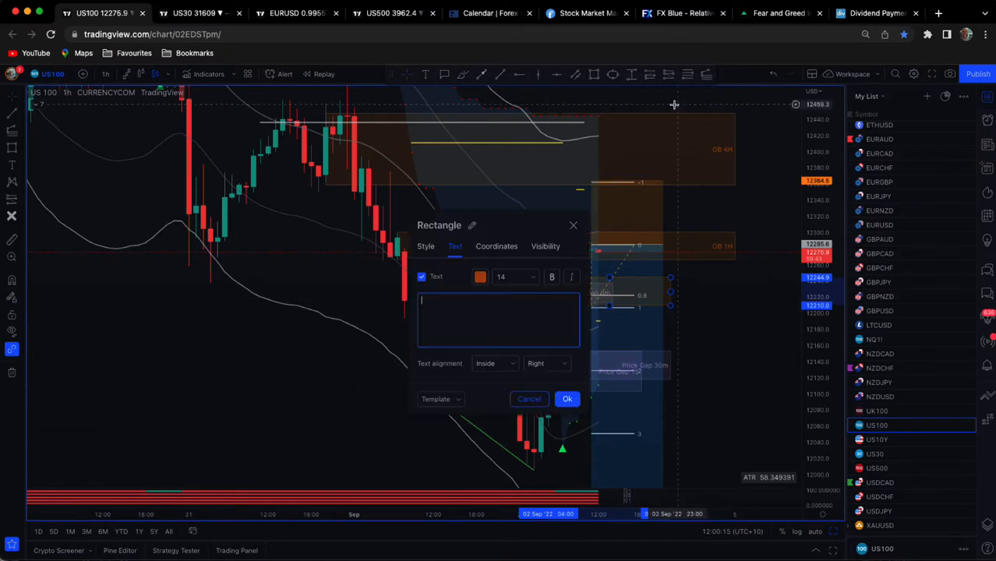
left_click(439, 399)
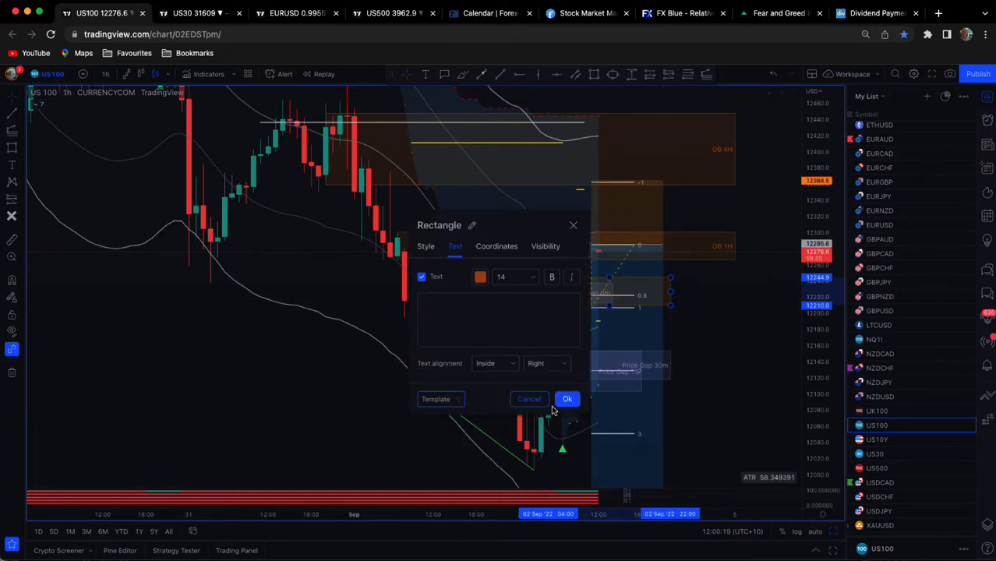
left_click(567, 399)
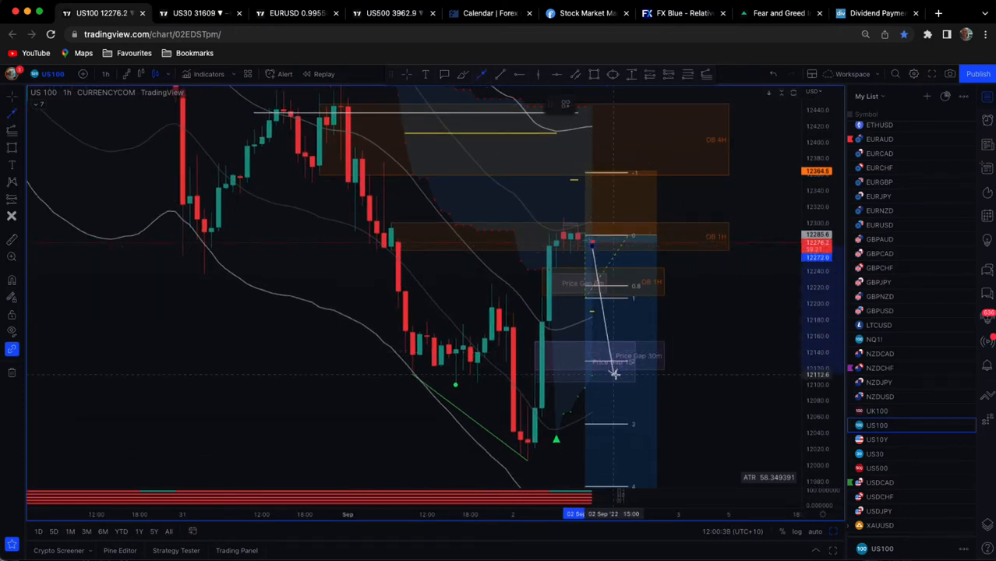
mouse_move(616, 253)
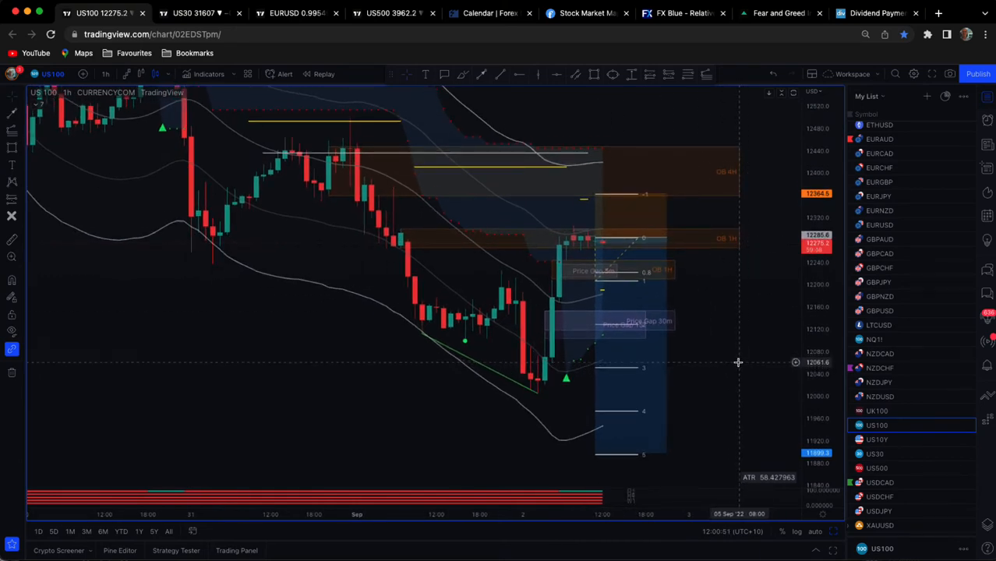
mouse_move(694, 206)
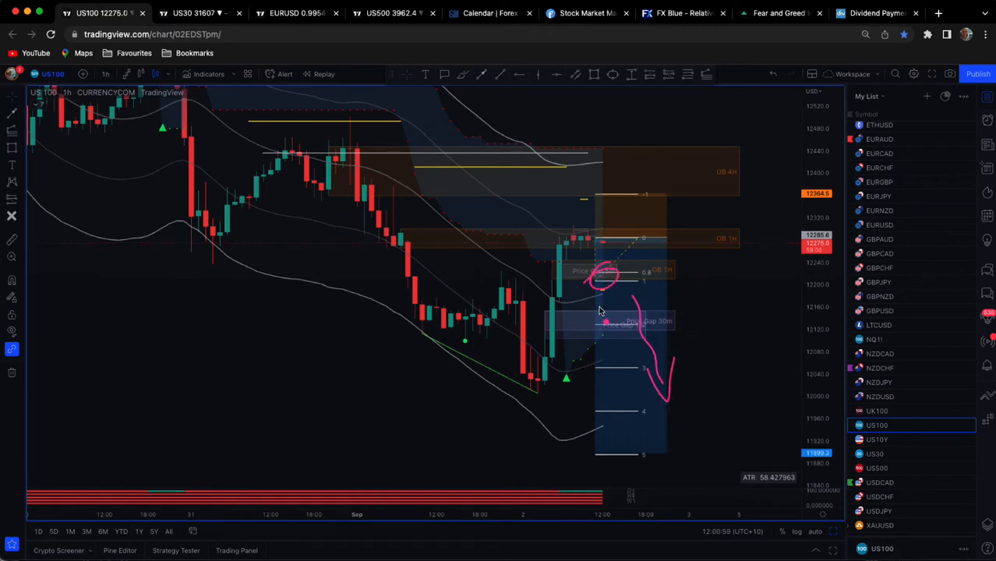
mouse_move(689, 273)
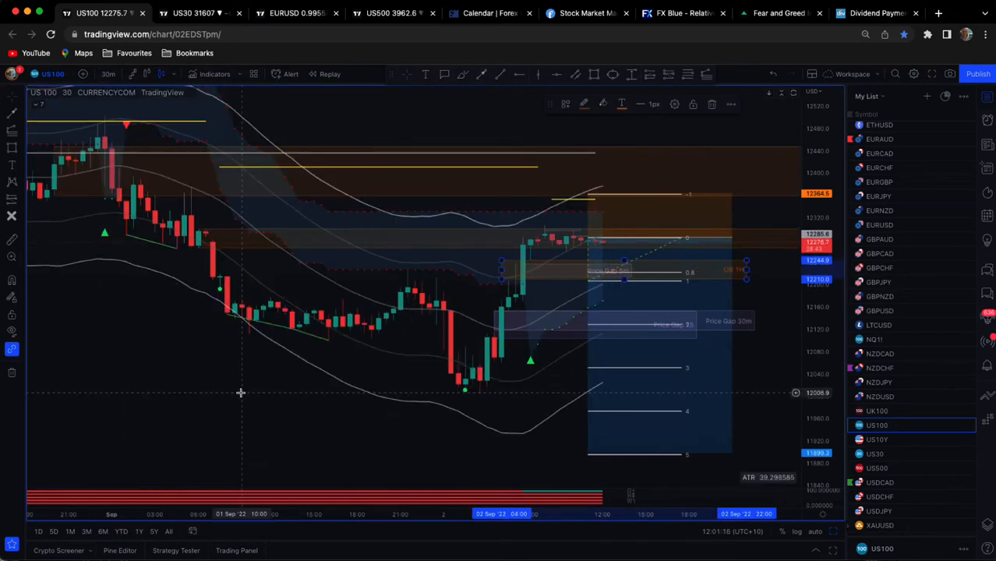
mouse_move(747, 269)
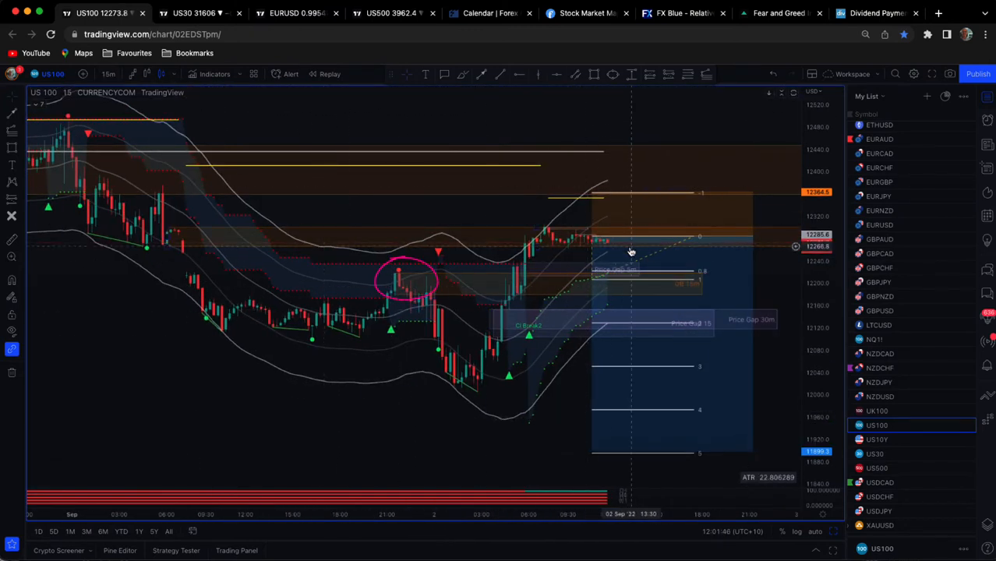
mouse_move(243, 91)
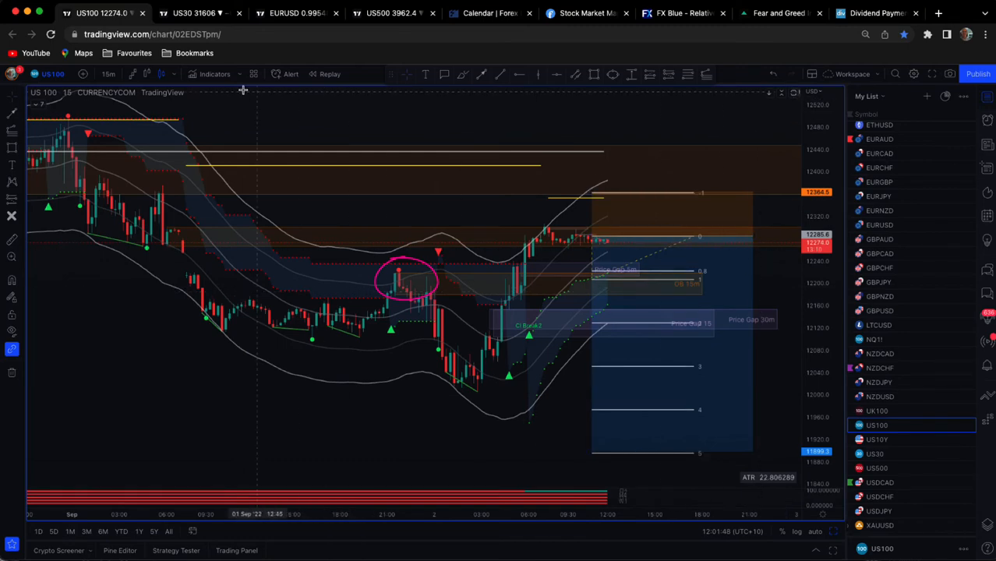
Drop US100 to 5 minutes and sketch pink arrows down from the recent high into the order block.
left_click(109, 74)
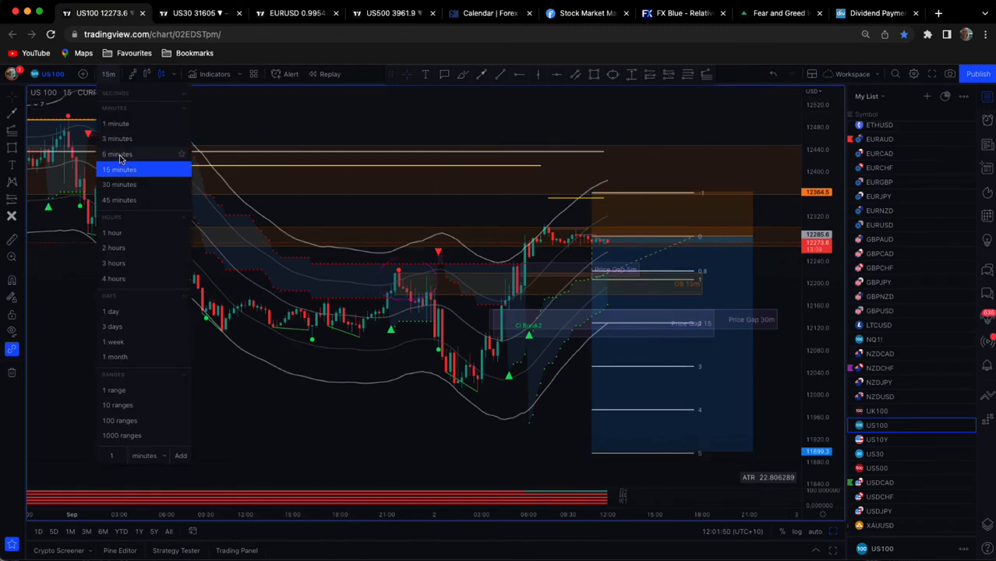
left_click(117, 154)
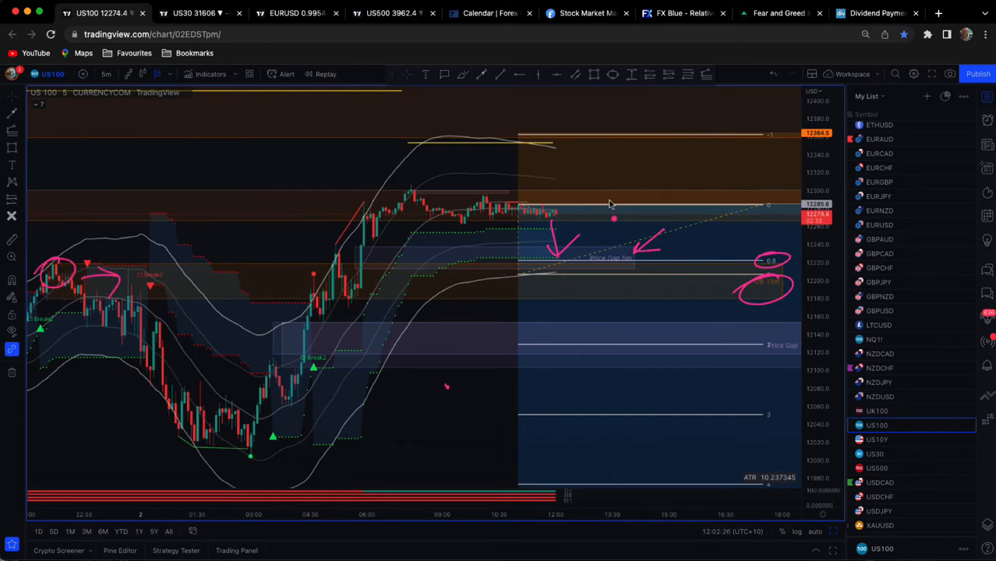
left_click_drag(591, 134, 600, 199)
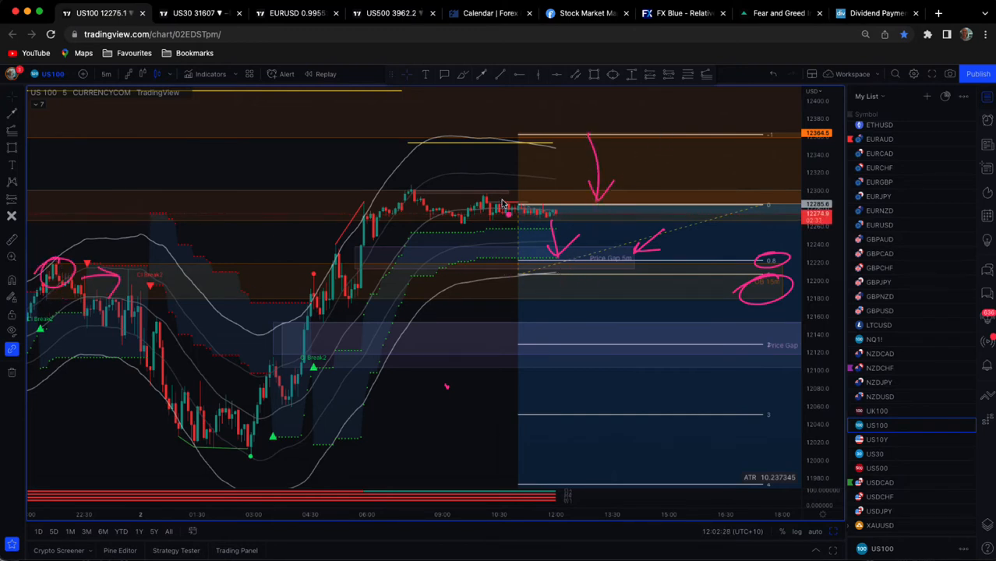
left_click_drag(595, 281, 678, 413)
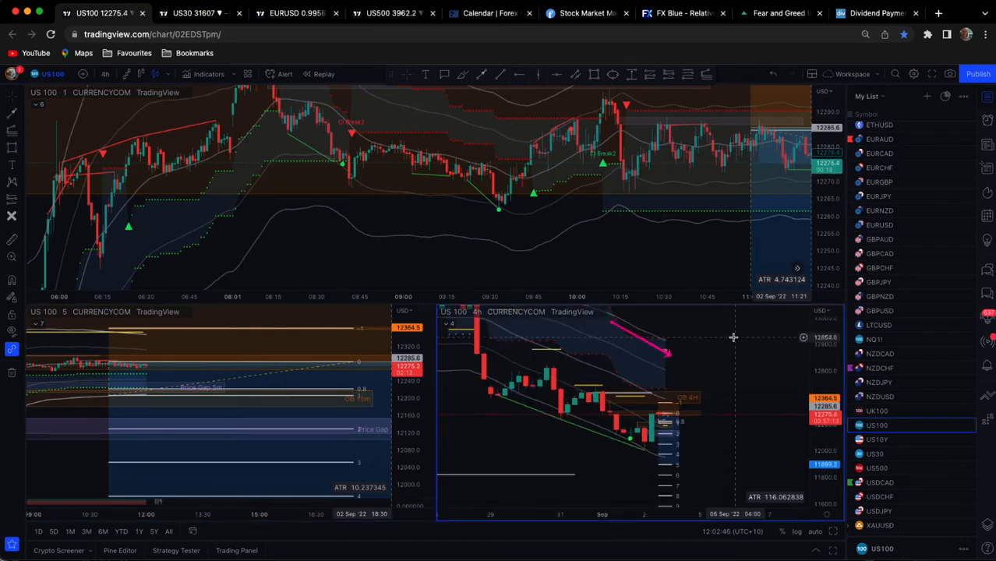
mouse_move(627, 350)
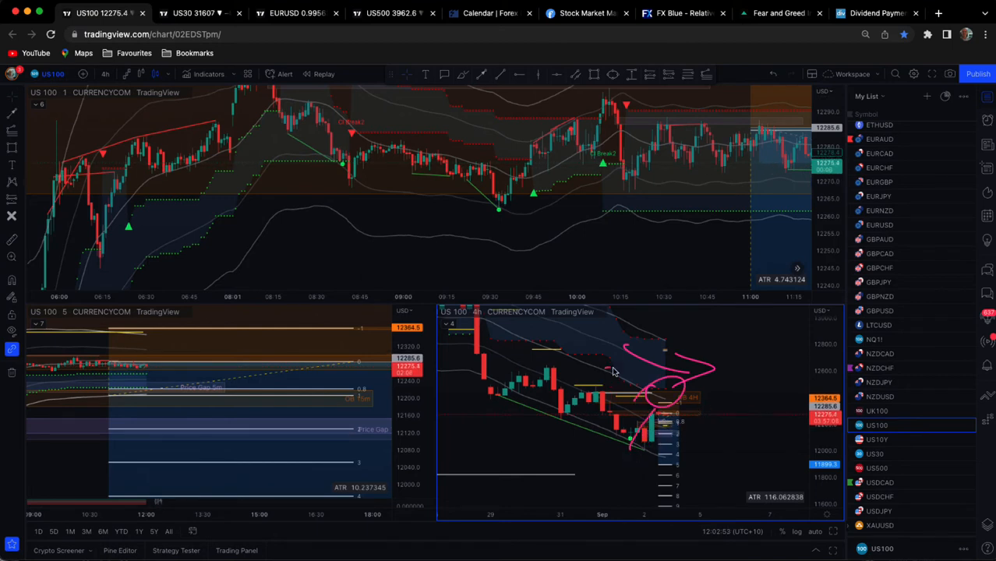
Mark the recent candles on the lower-right chart before leaving the split layout.
left_click_drag(702, 382, 807, 320)
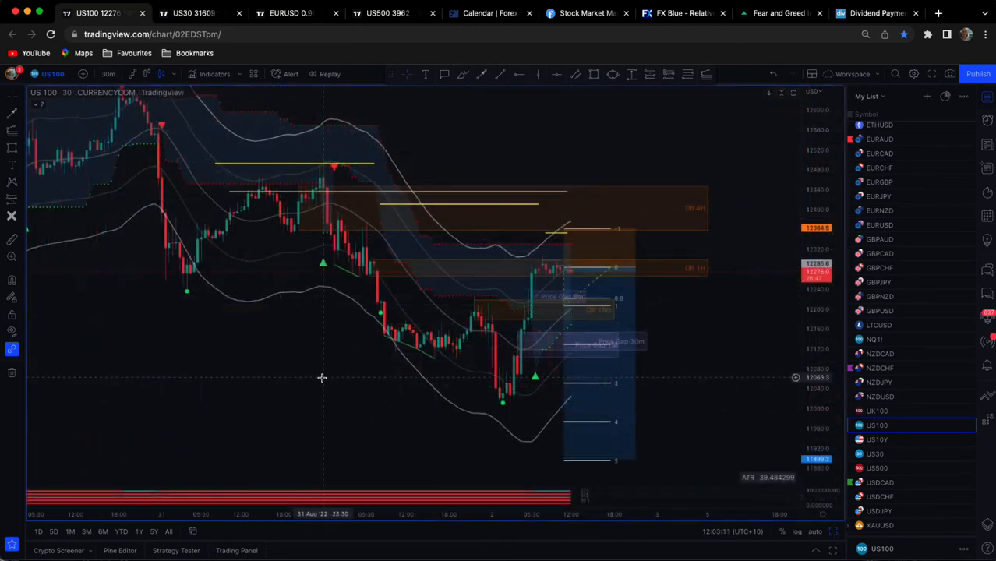
left_click_drag(522, 137, 475, 234)
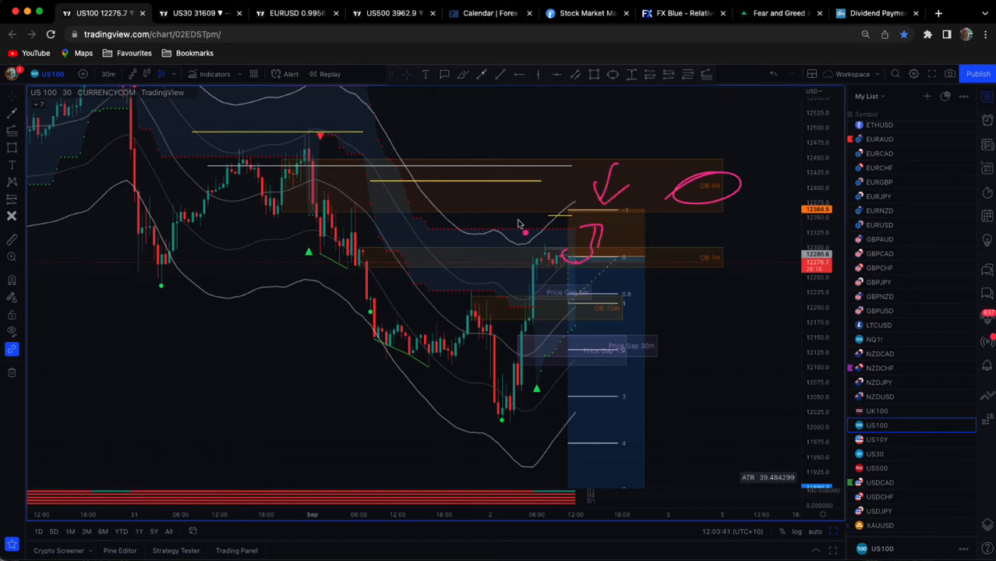
mouse_move(521, 237)
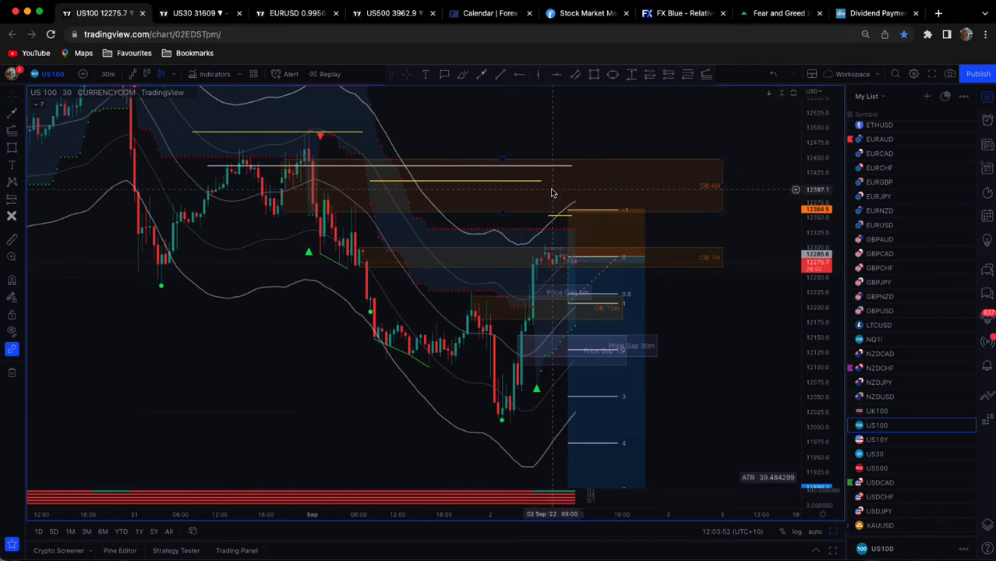
mouse_move(527, 185)
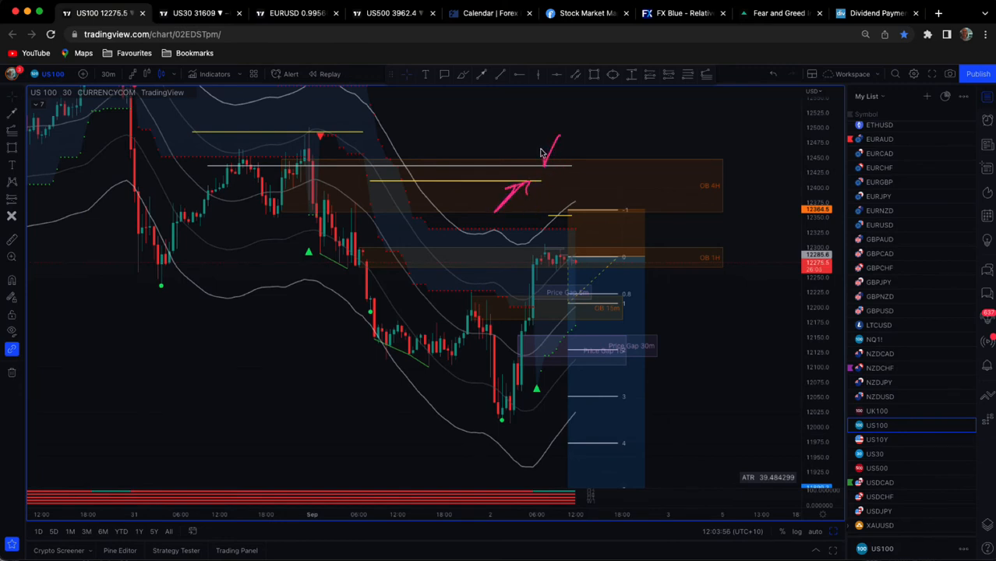
left_click_drag(546, 159, 584, 143)
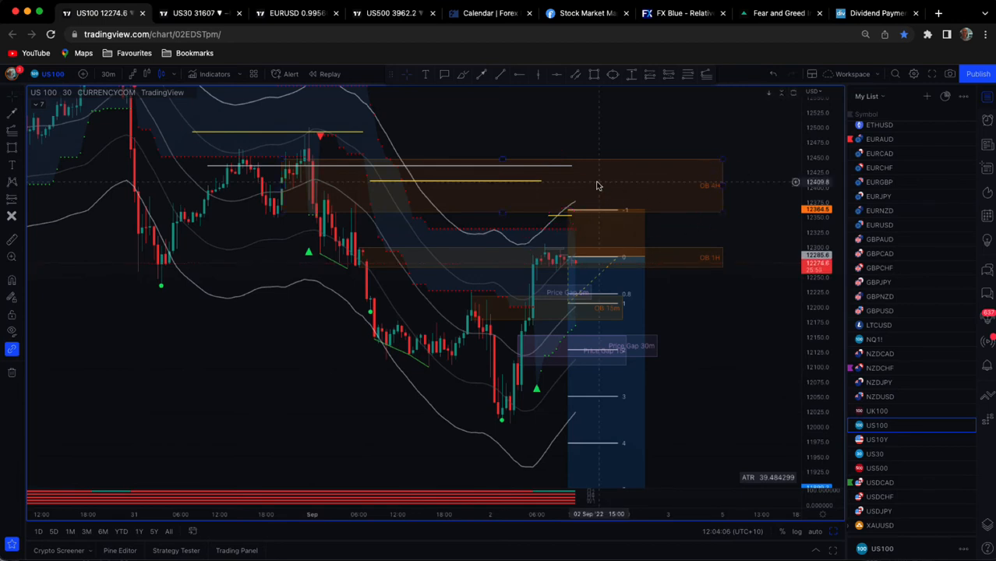
mouse_move(705, 319)
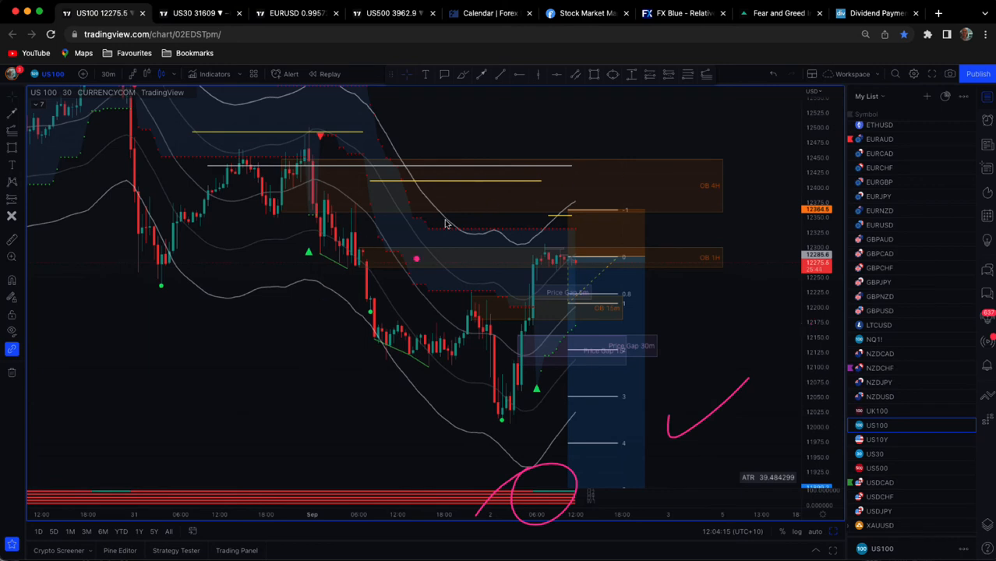
left_click_drag(512, 133, 585, 96)
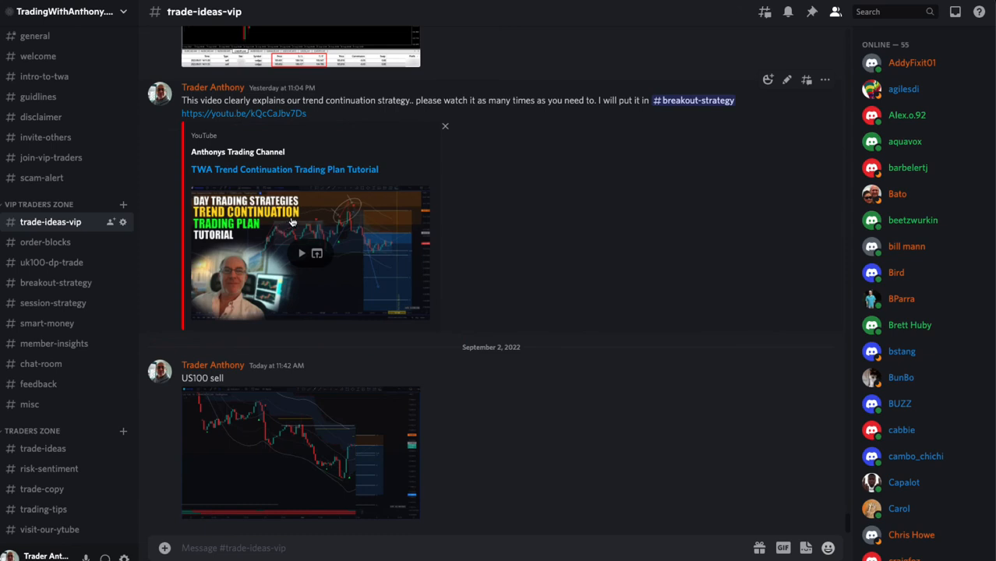
mouse_move(259, 227)
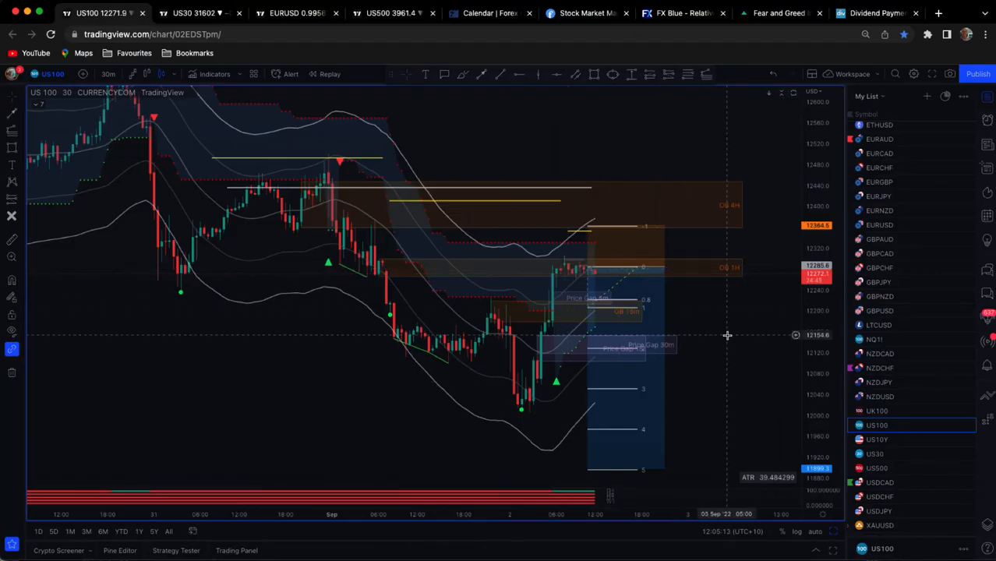
mouse_move(319, 162)
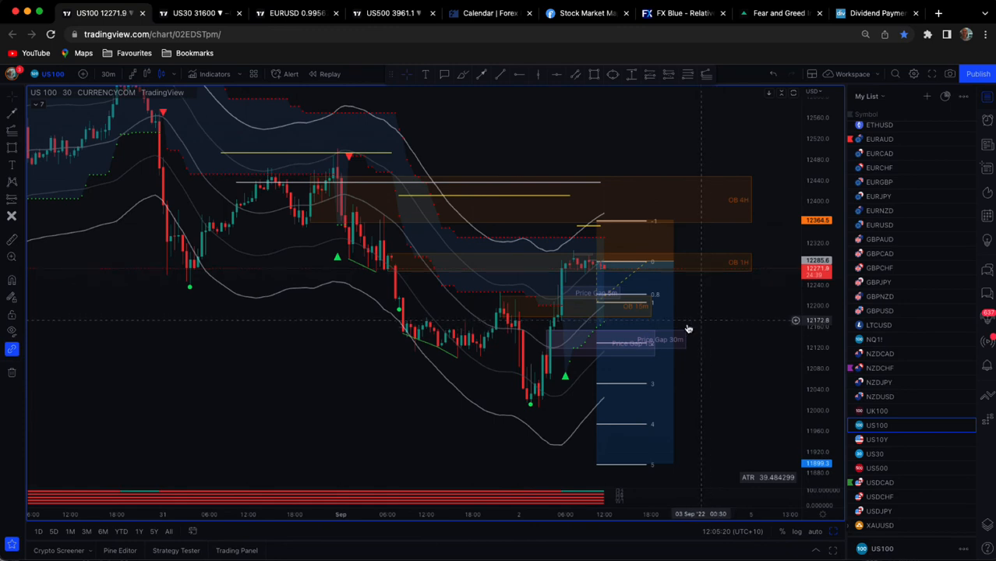
mouse_move(658, 369)
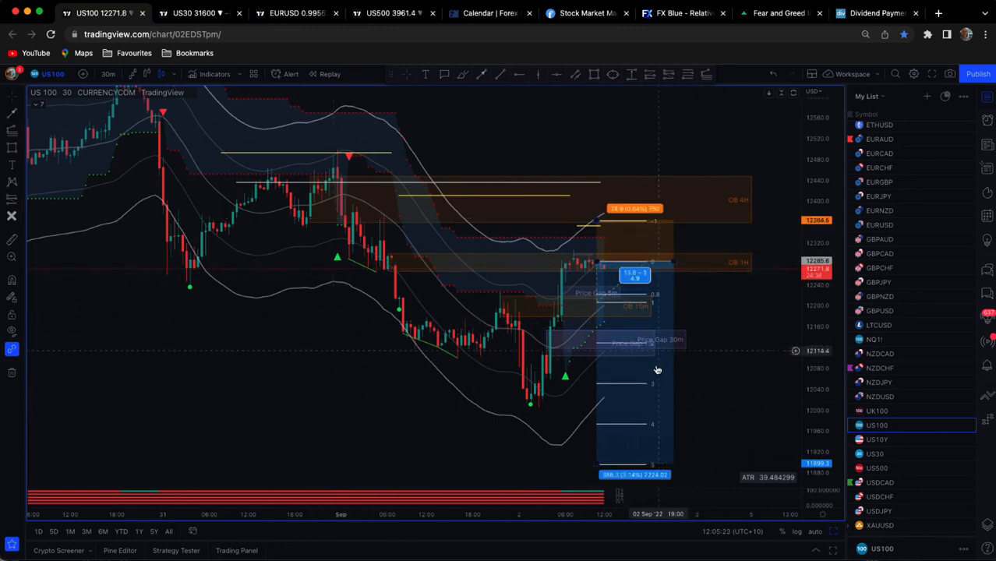
mouse_move(567, 250)
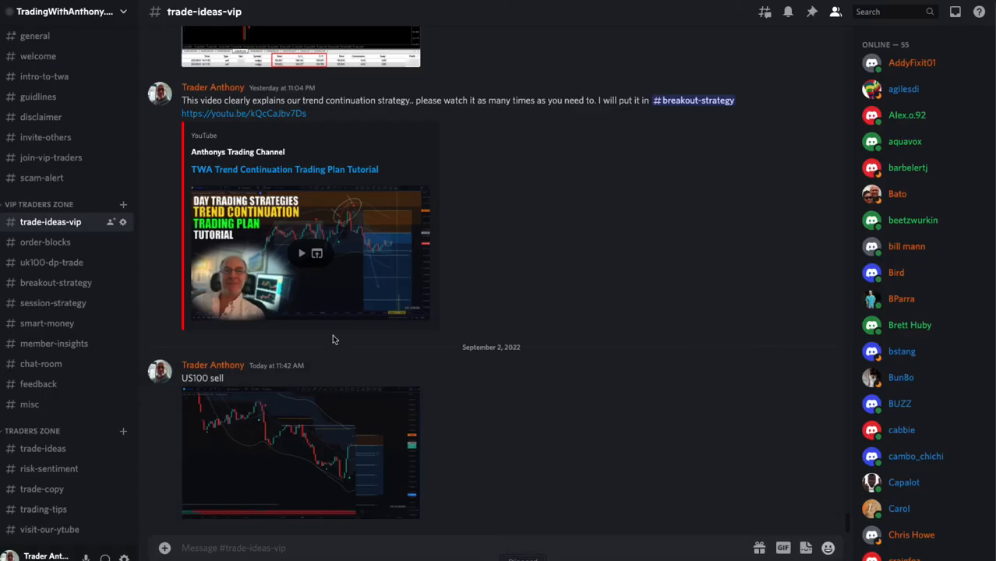
Browse the join-vip-traders channel's posted pair win-rate results.
left_click(50, 157)
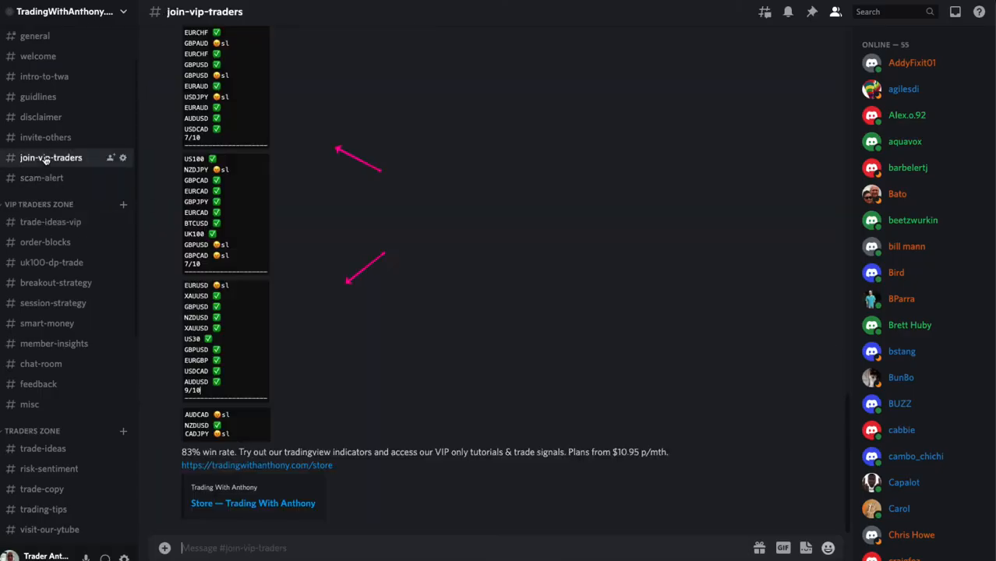
mouse_move(280, 433)
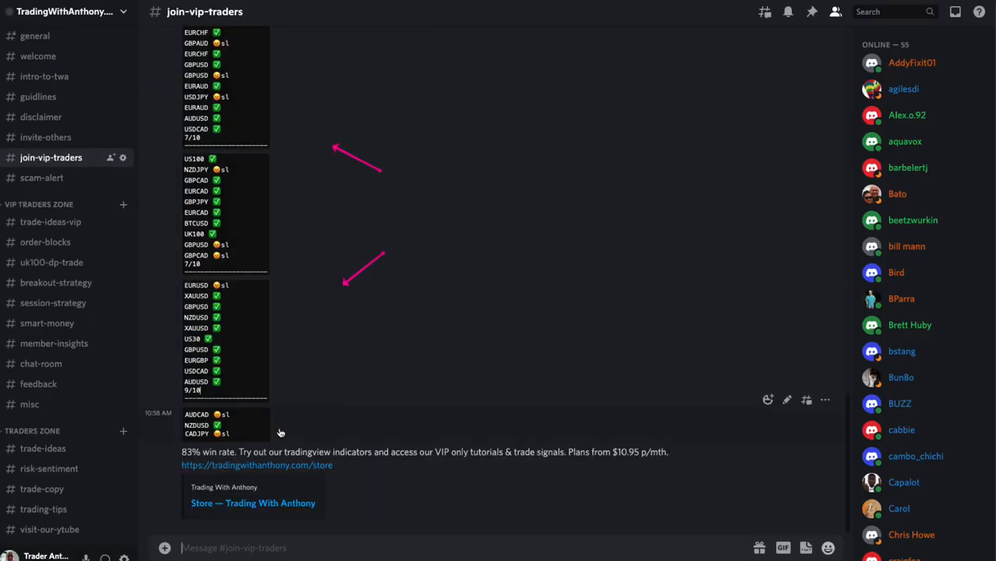
scroll("up", 3)
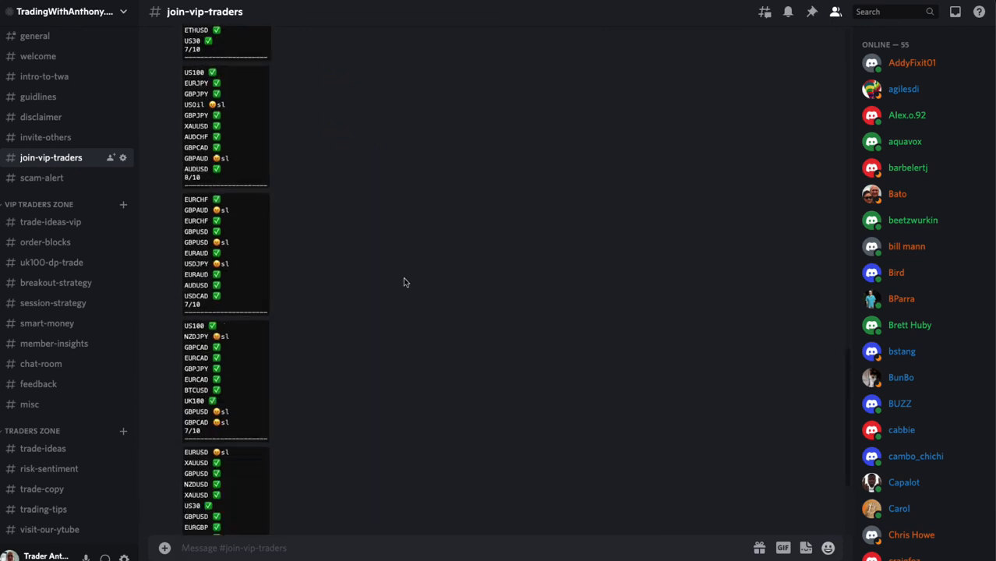
scroll("up", 3)
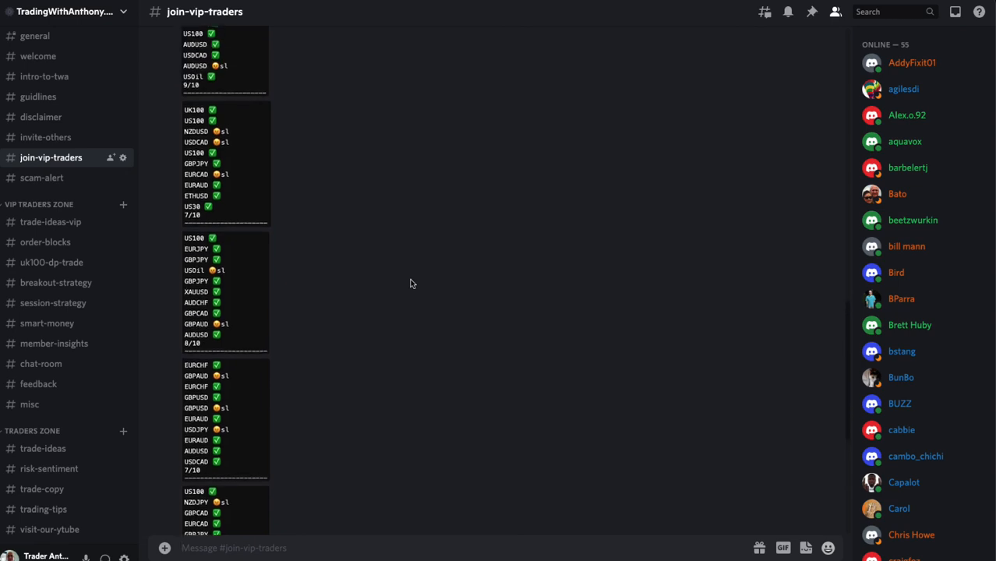
scroll("down", 3)
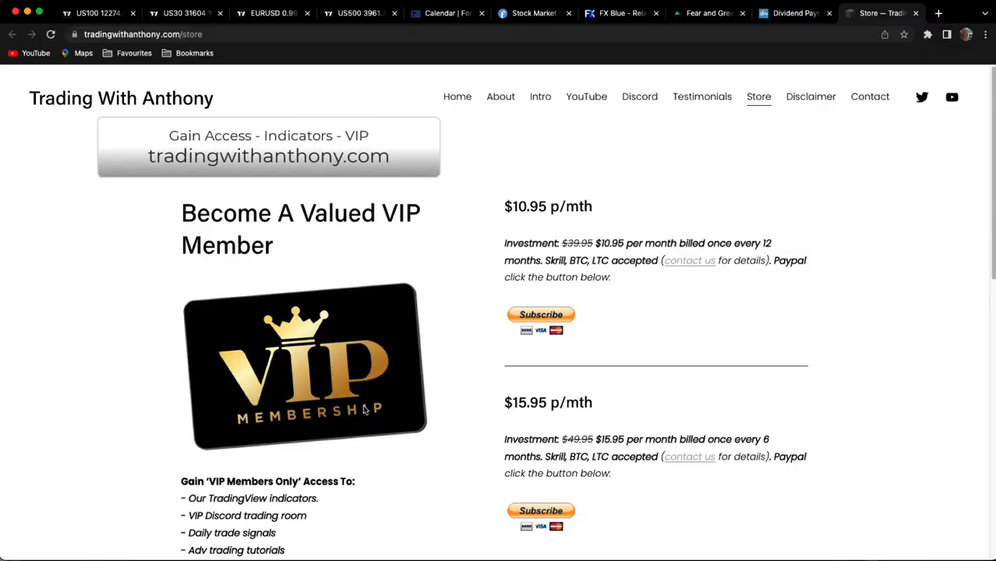
Look over the $10.95 p/mth and lifetime membership prices, then return to the US100 chart.
double_click(547, 206)
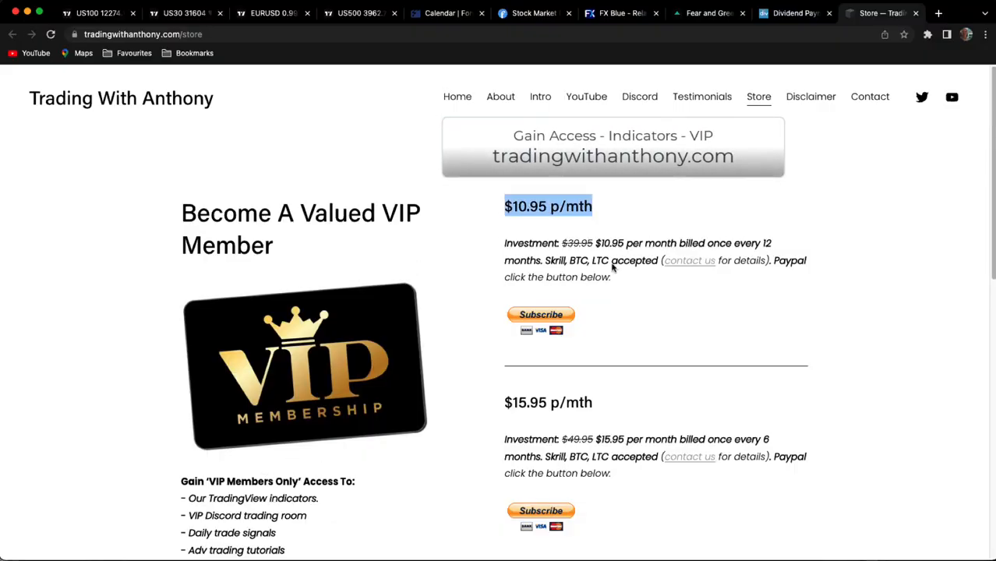
scroll("down", 3)
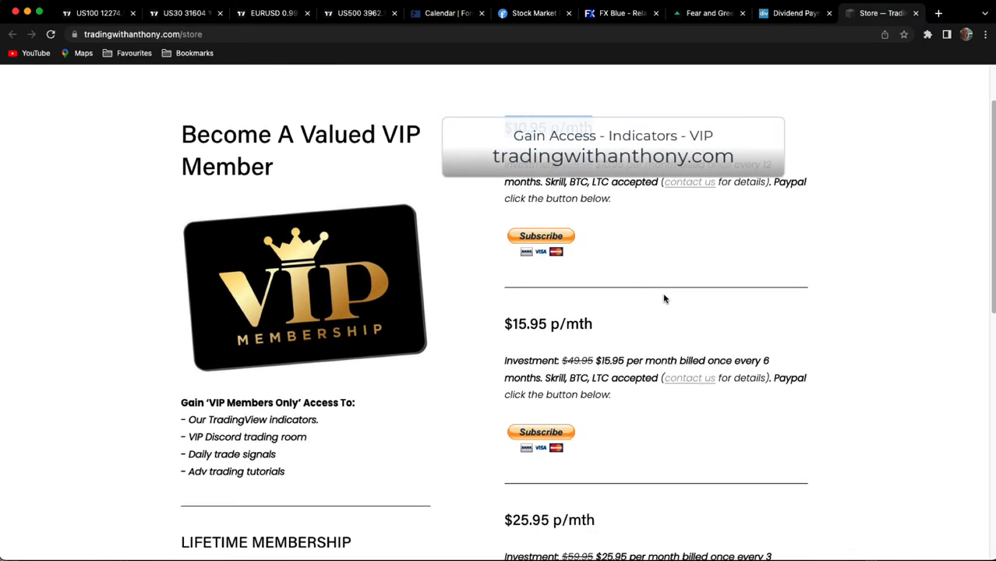
scroll("down", 3)
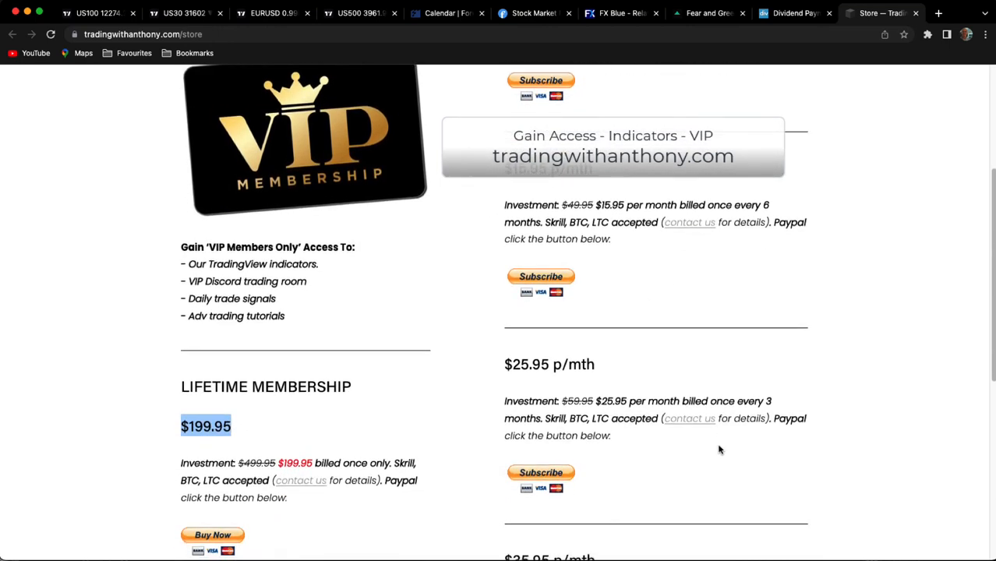
scroll("up", 3)
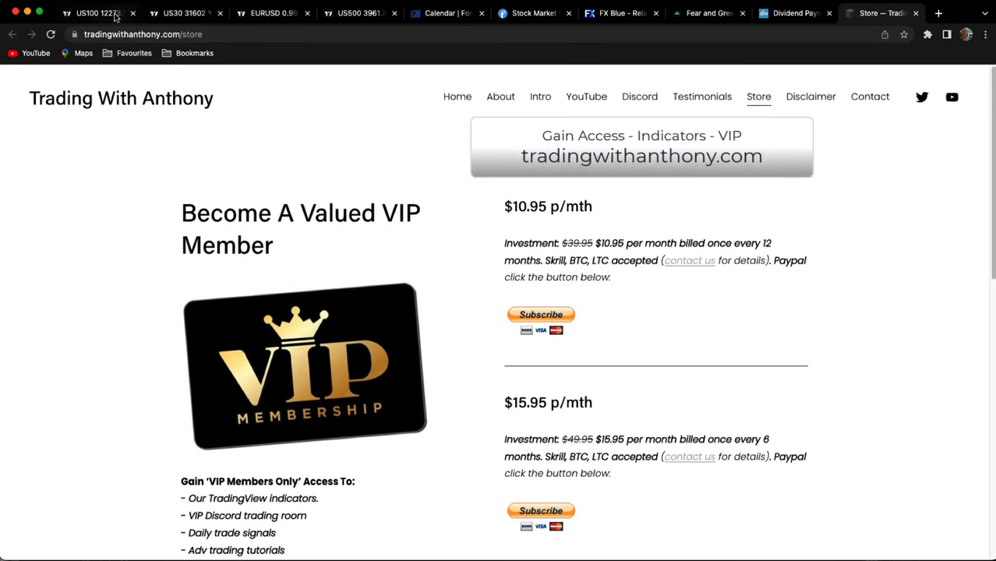
left_click(97, 13)
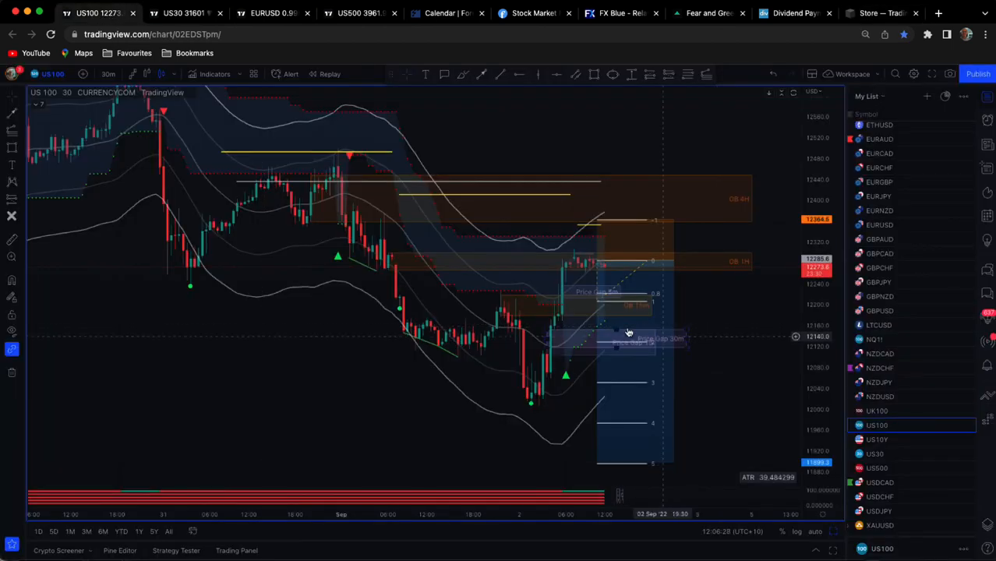